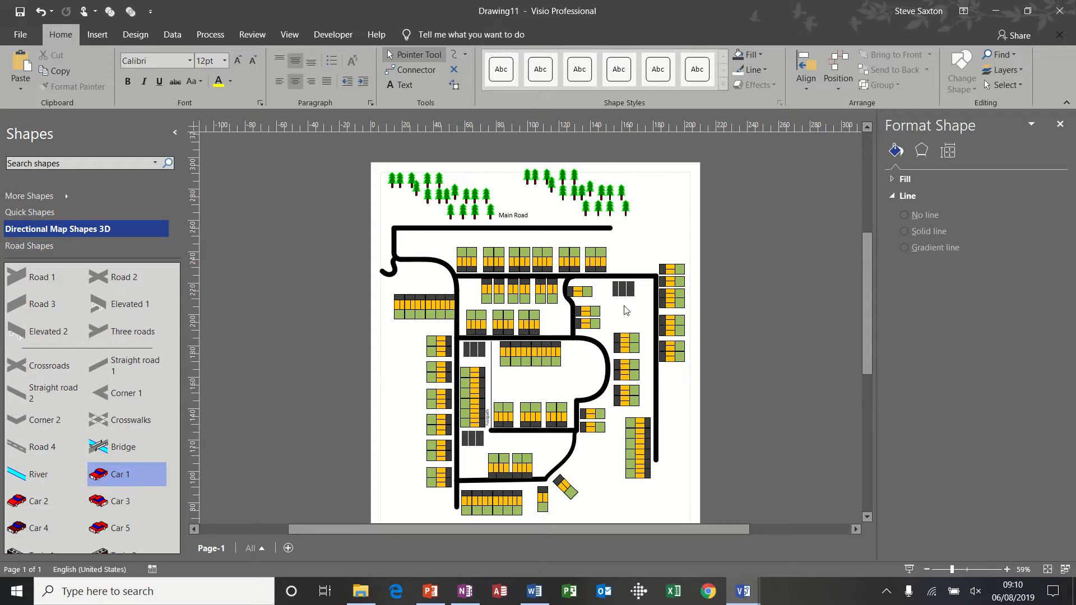
mouse_move(539, 379)
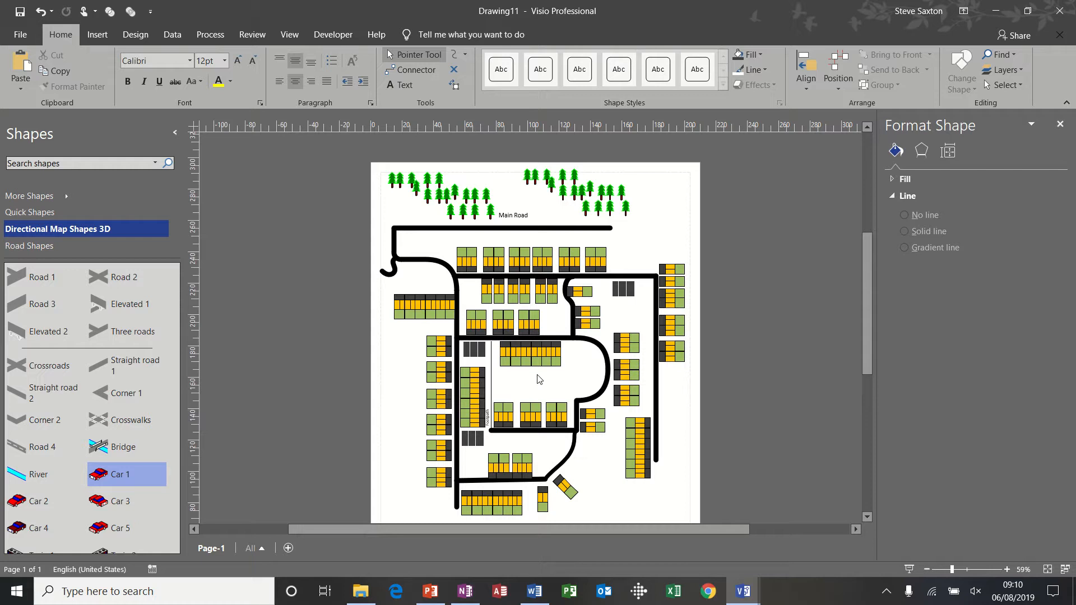
mouse_move(578, 337)
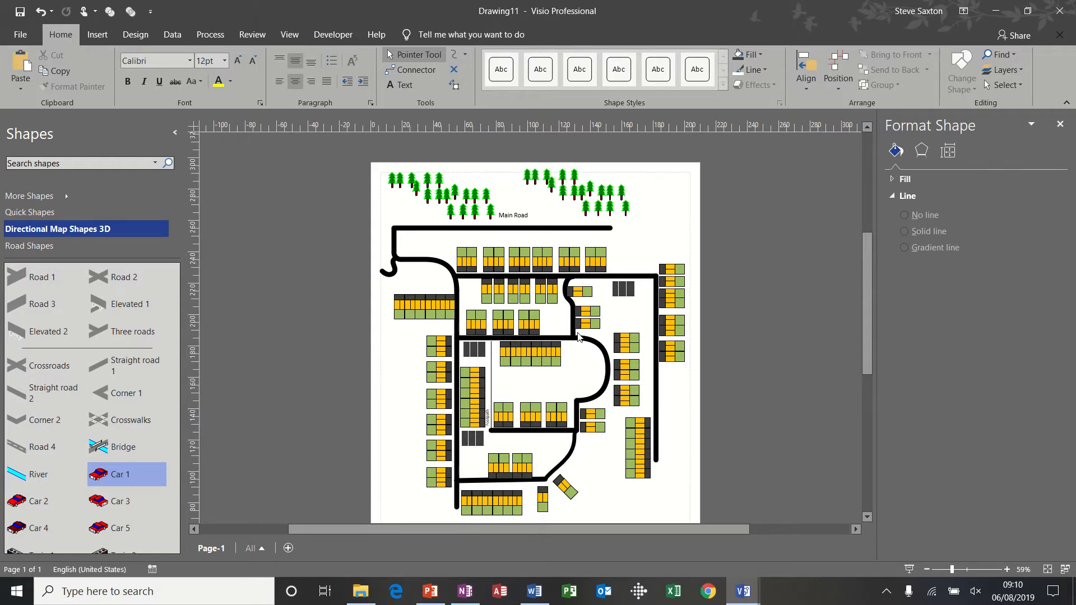
mouse_move(323, 516)
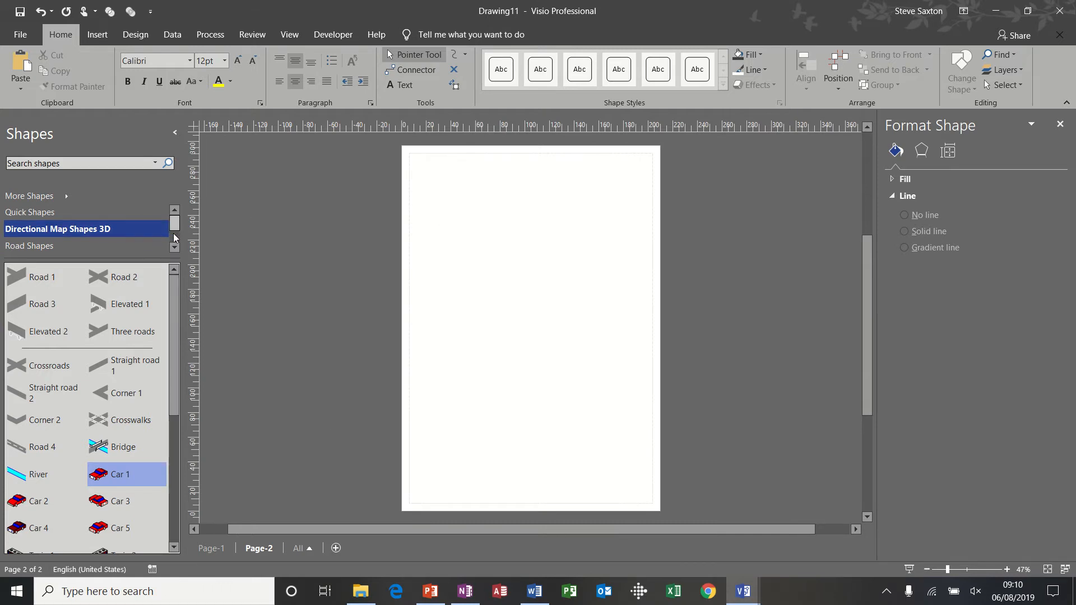
Open the custom Road shapes stencil, drop sample houses, trees and units, then delete them.
left_click(55, 246)
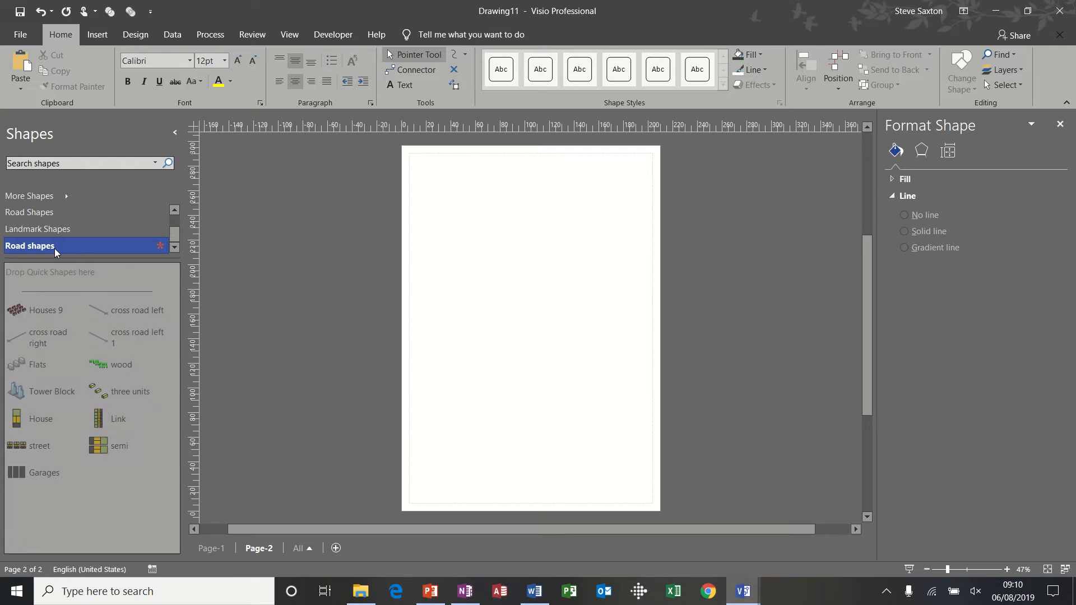
left_click(45, 310)
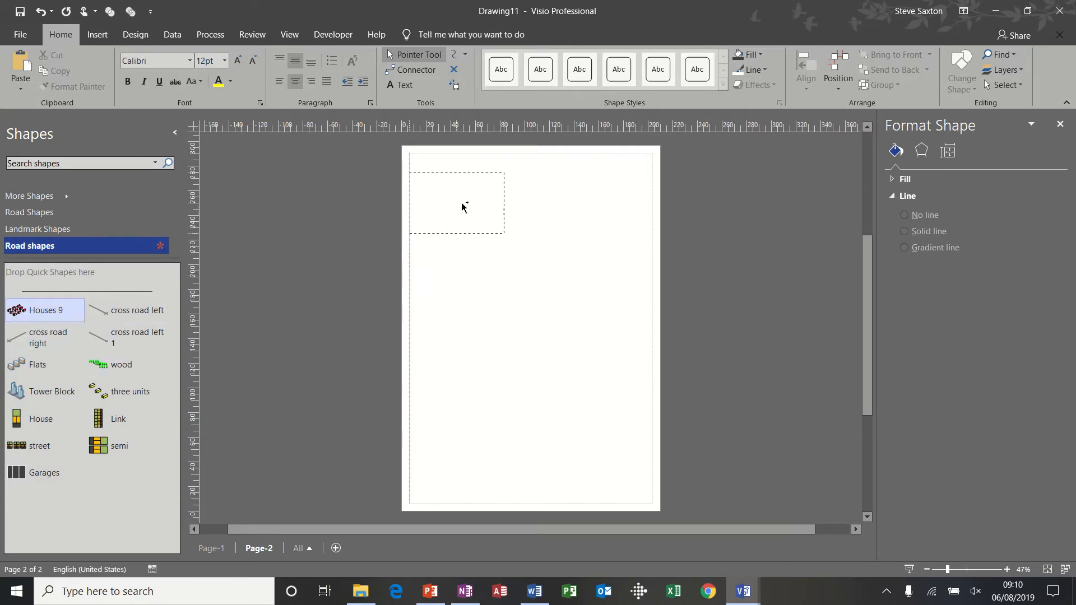
left_click_drag(36, 310, 456, 203)
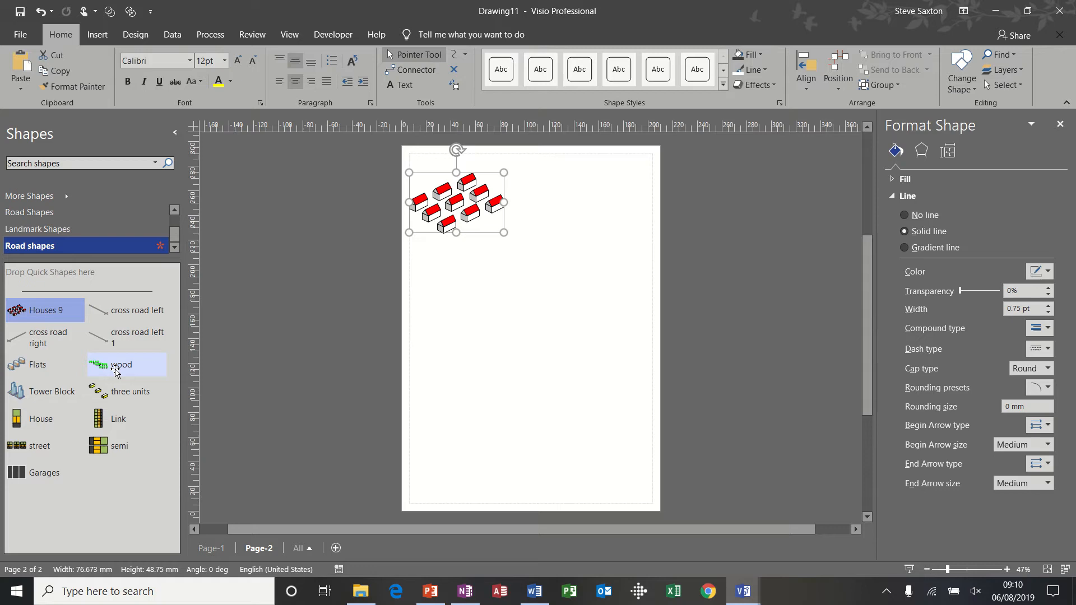
left_click_drag(117, 364, 566, 201)
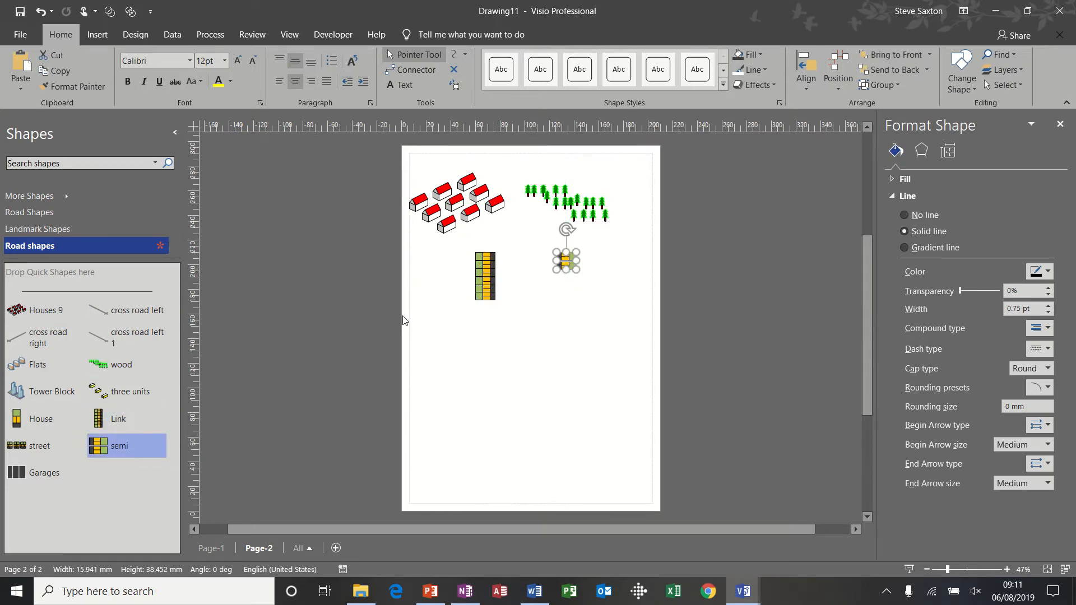
left_click_drag(29, 445, 476, 314)
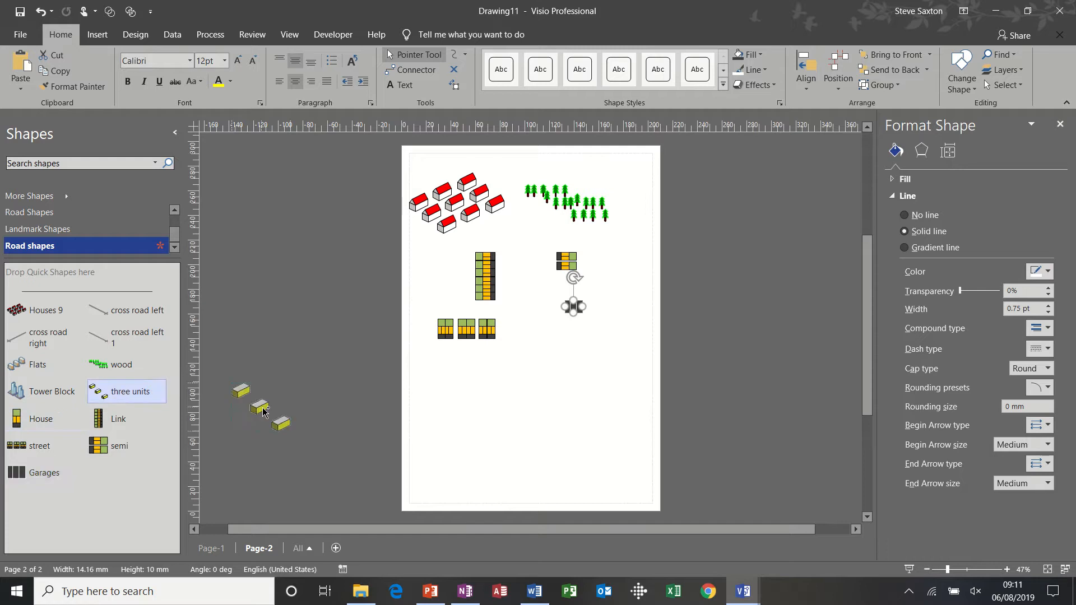
left_click_drag(260, 409, 474, 381)
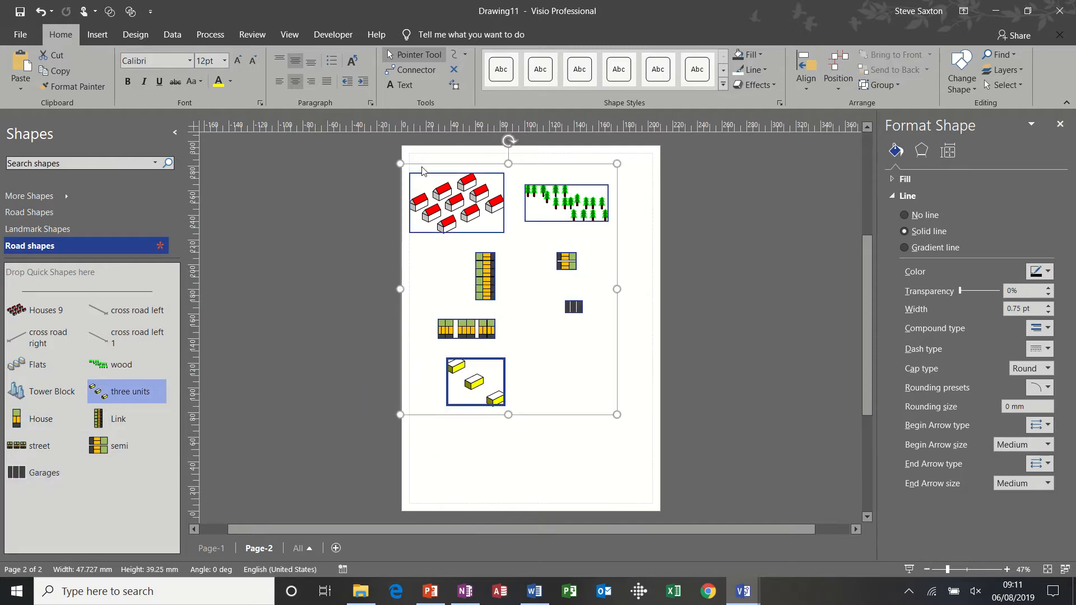
key("Delete")
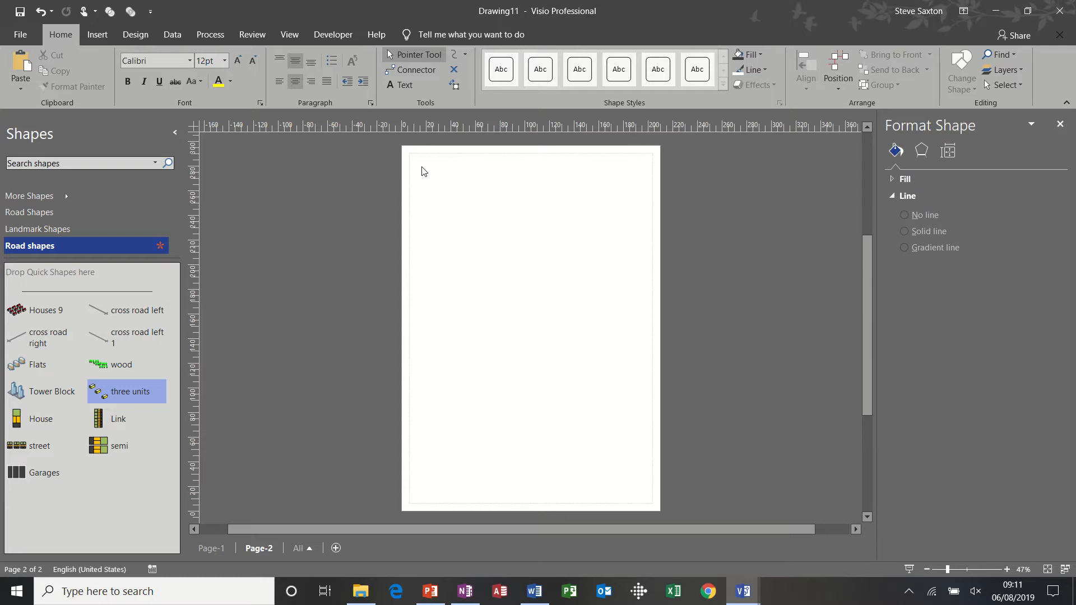
mouse_move(432, 169)
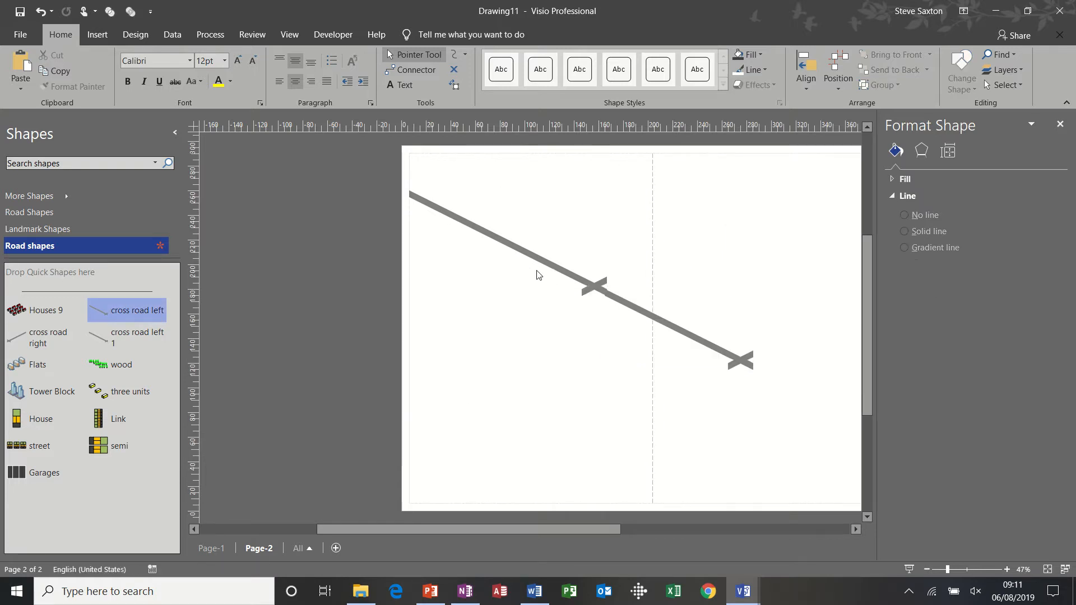
mouse_move(521, 249)
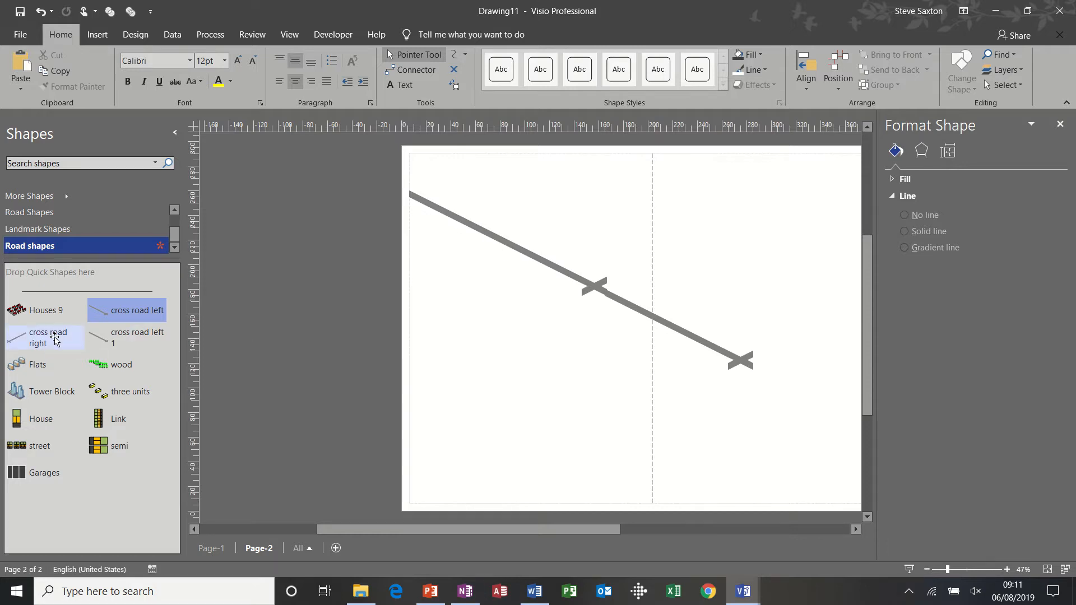
left_click_drag(45, 336, 494, 329)
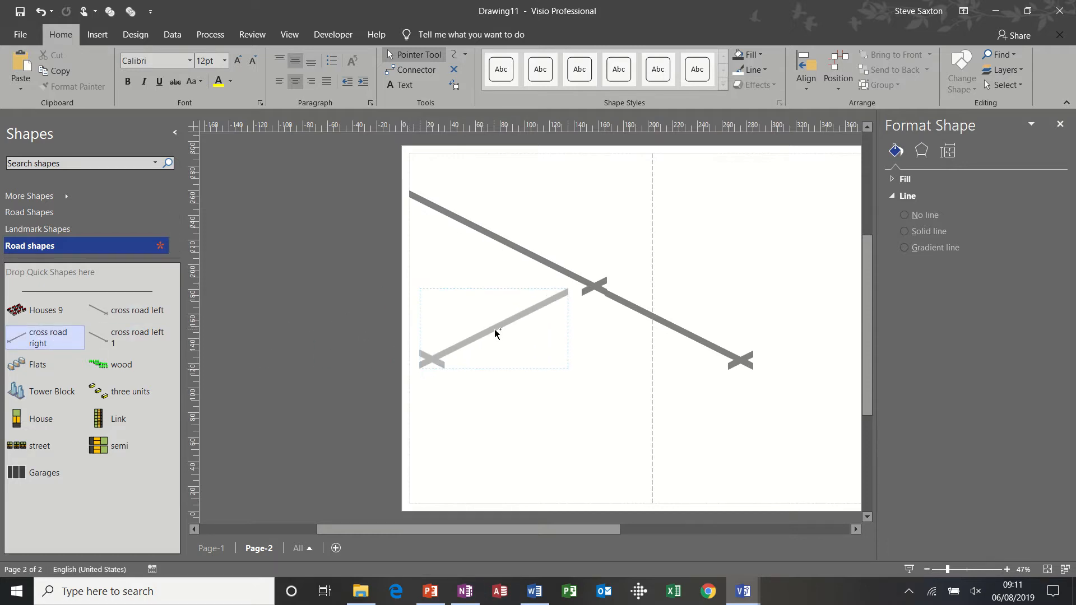
left_click(247, 372)
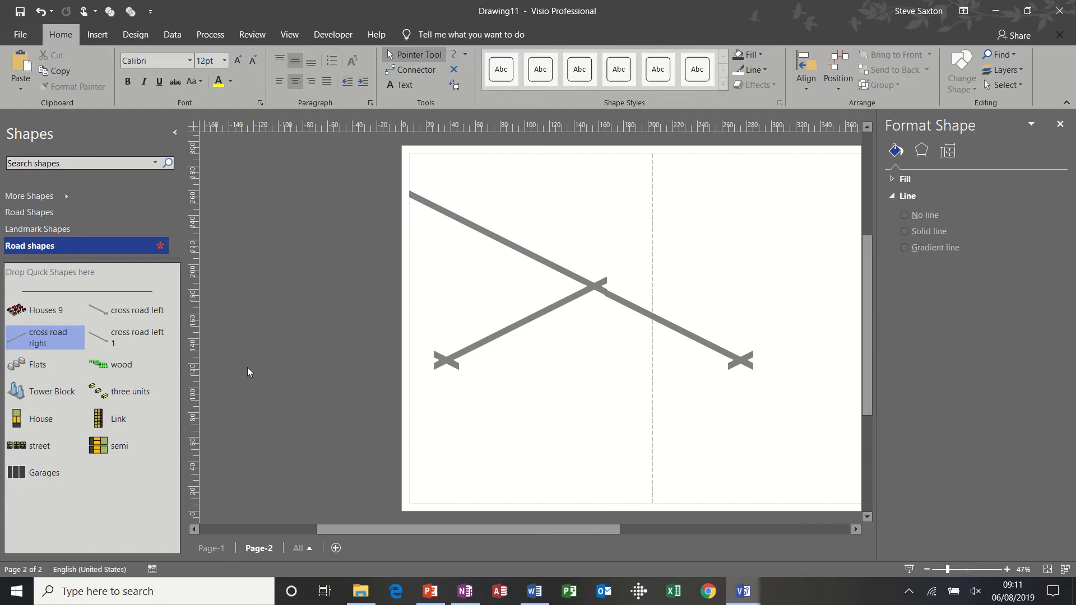
mouse_move(67, 346)
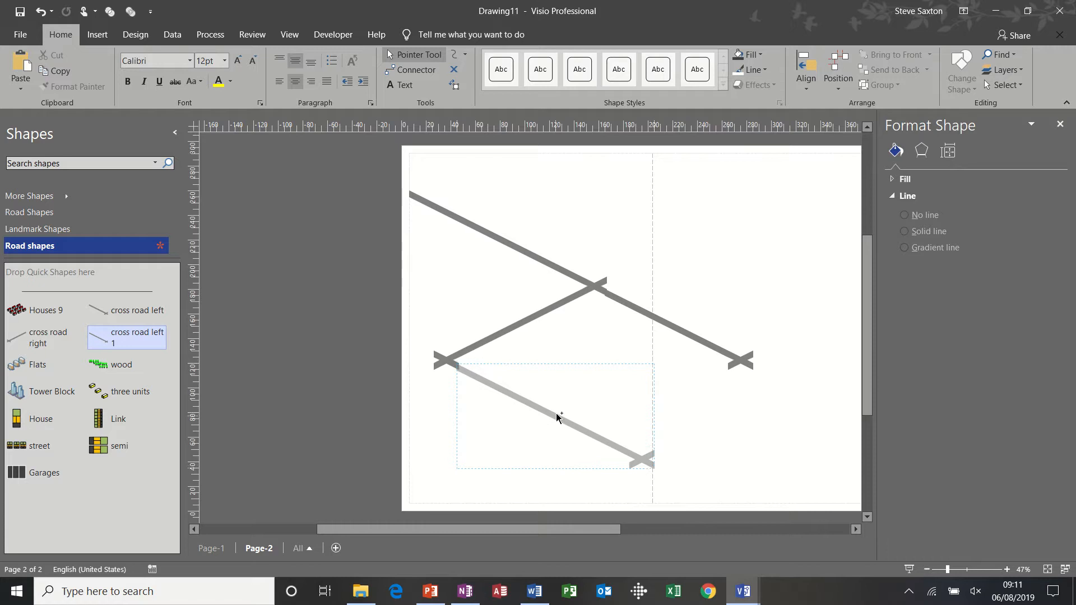
left_click(556, 412)
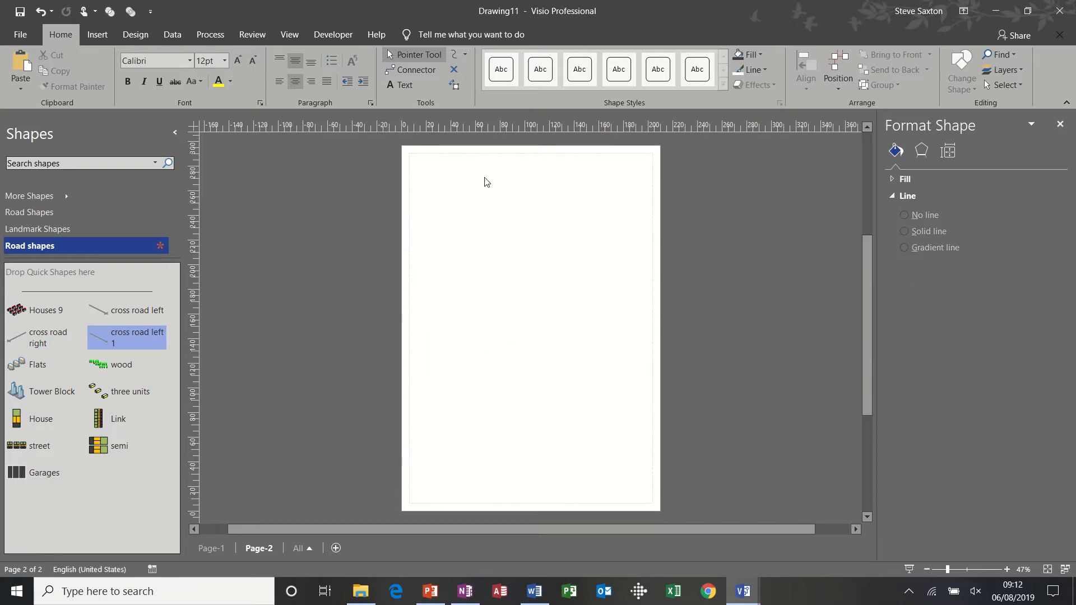
mouse_move(98, 403)
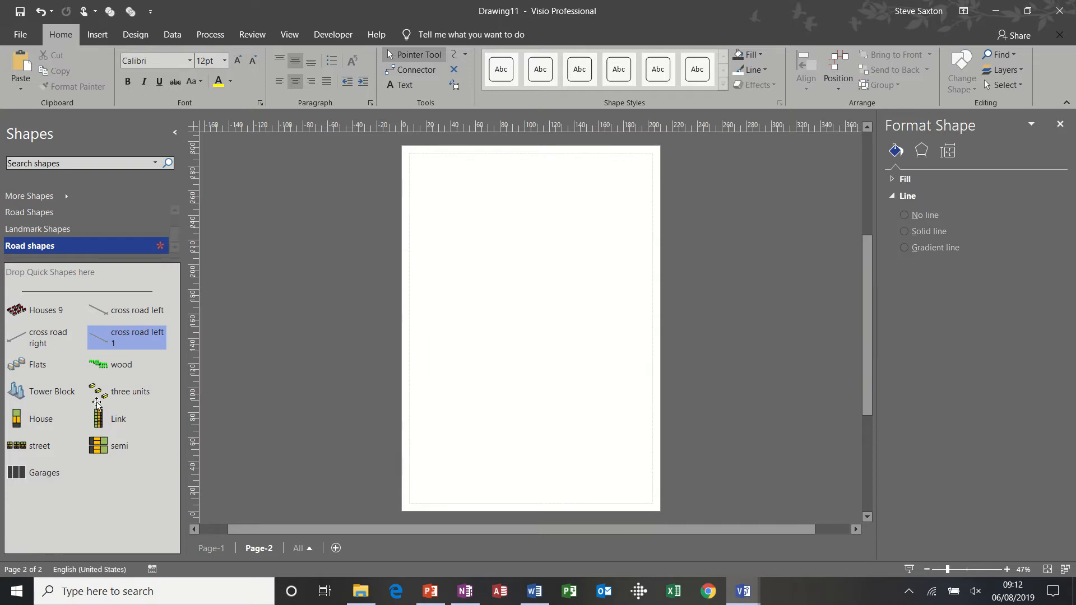
Drop a single House master onto Page-2 and add a small square above it.
left_click_drag(16, 419, 449, 215)
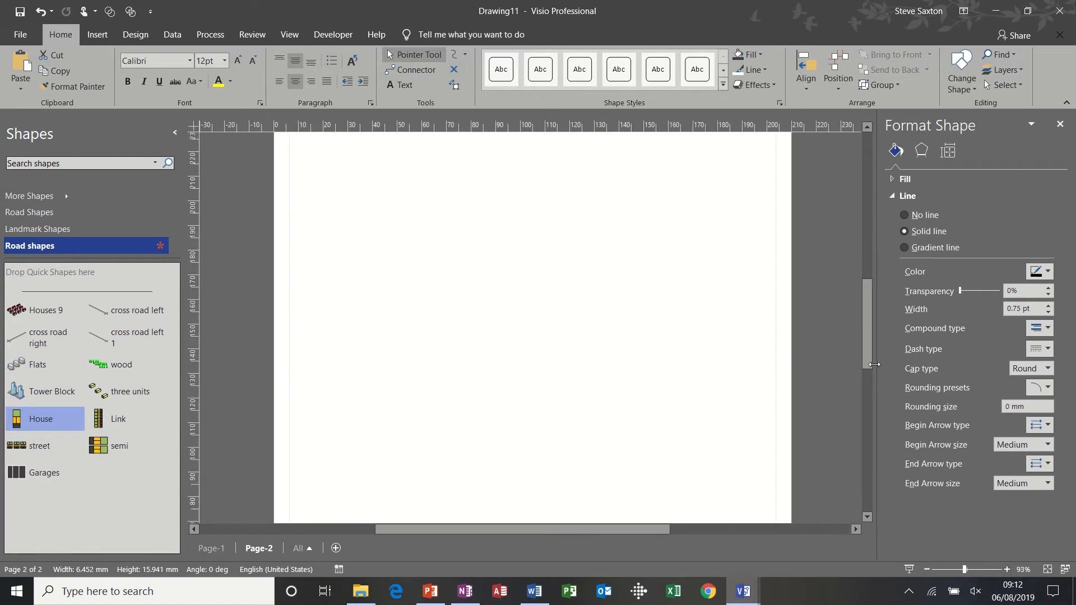
left_click_drag(40, 418, 372, 384)
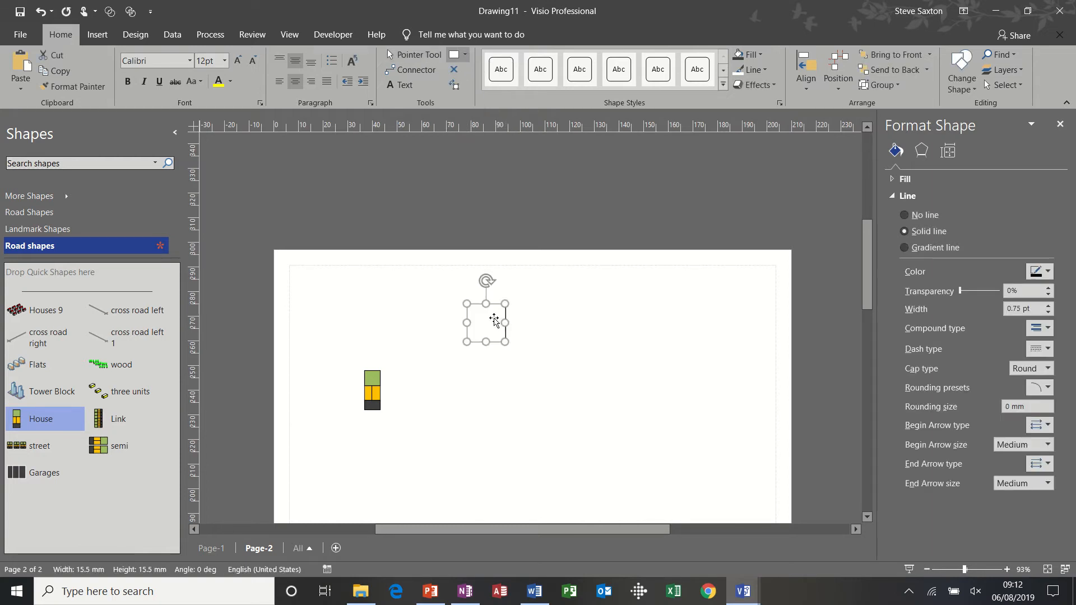
Draw a vertical line from the square's top to its bottom edge, then deselect it.
left_click(465, 57)
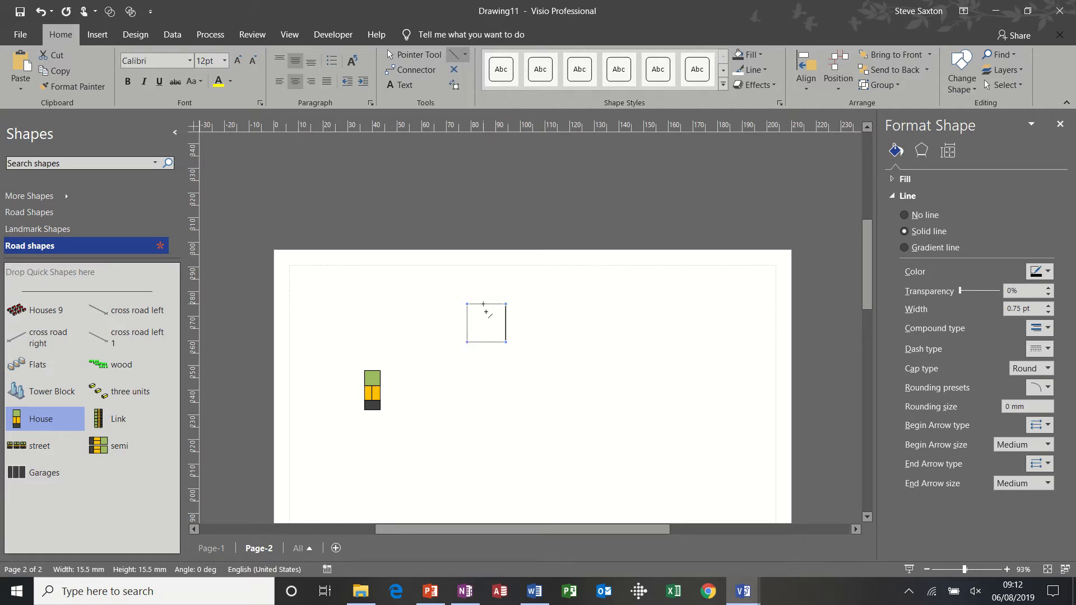
left_click_drag(483, 304, 483, 336)
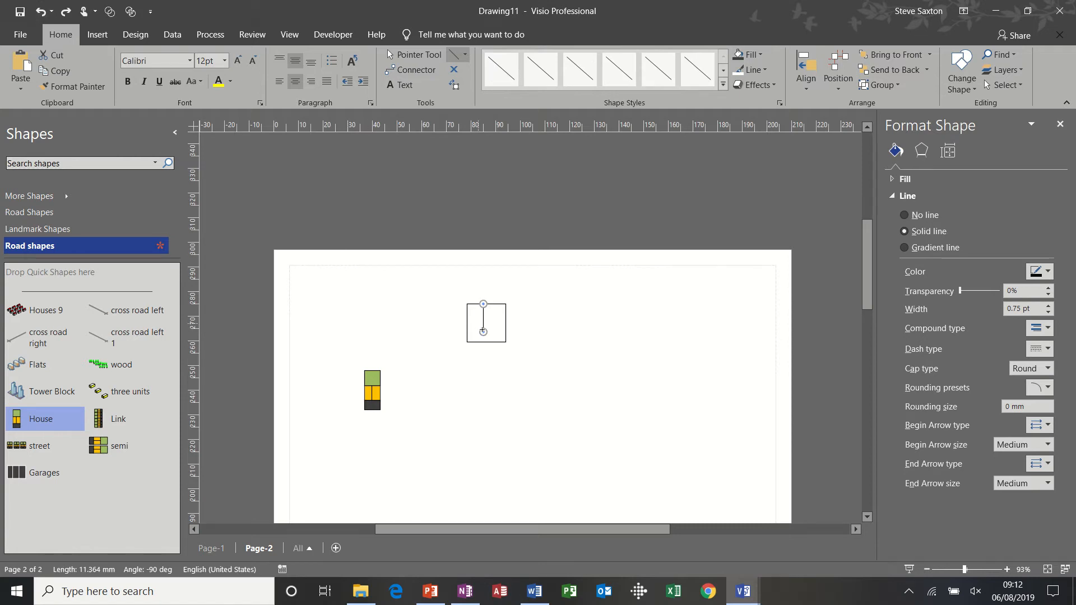
mouse_move(419, 65)
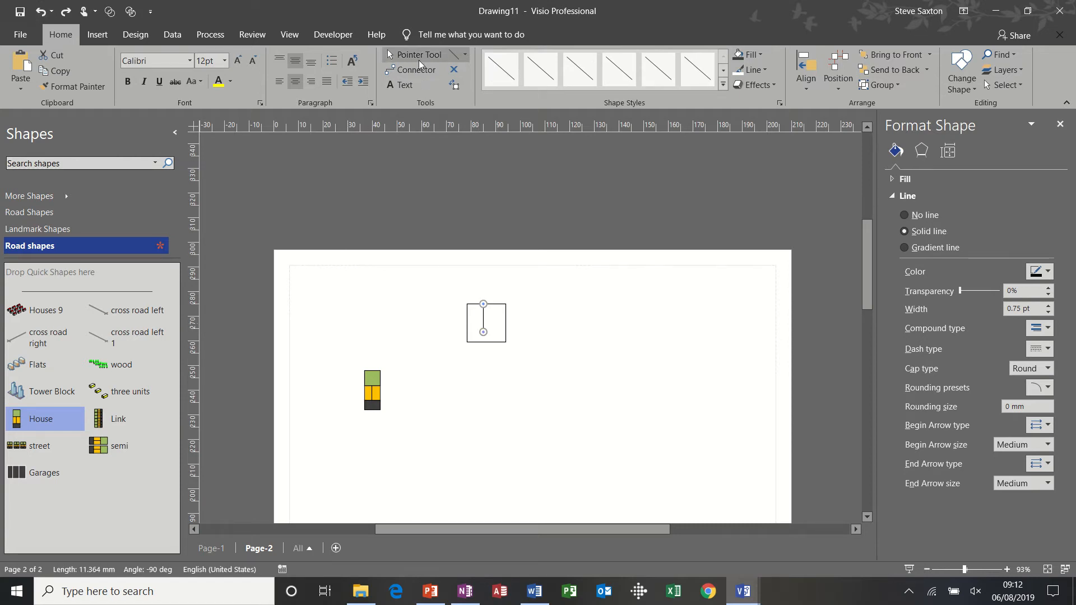
left_click_drag(483, 335, 483, 344)
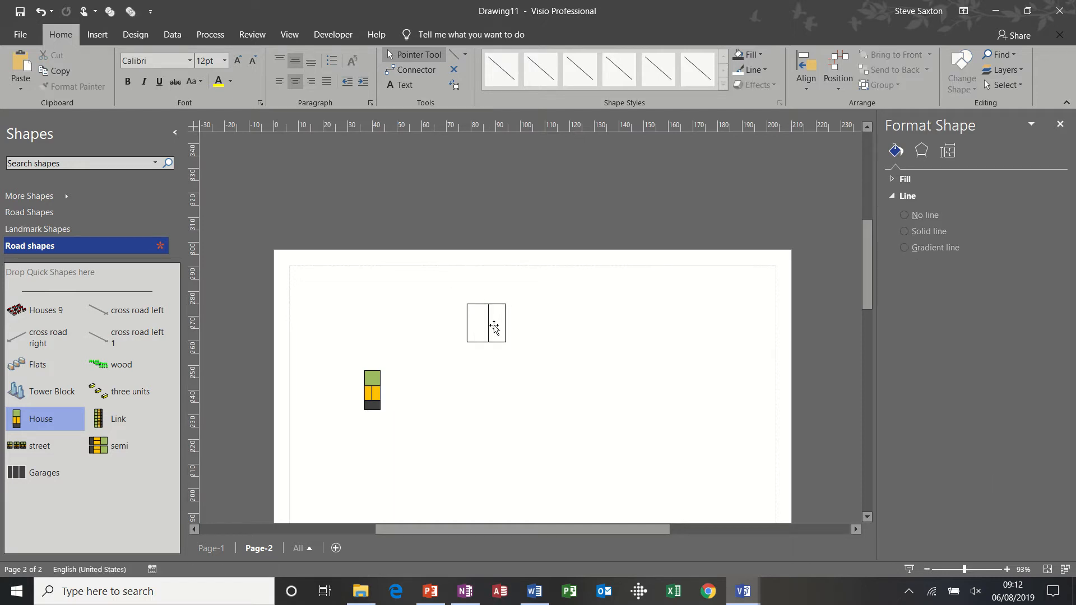
left_click(485, 323)
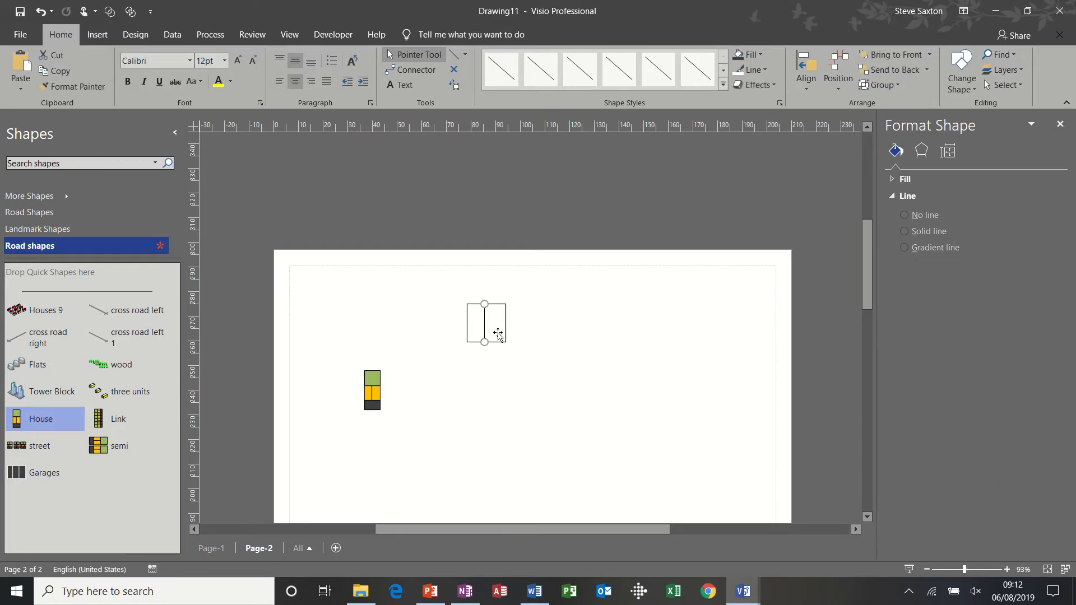
left_click(929, 232)
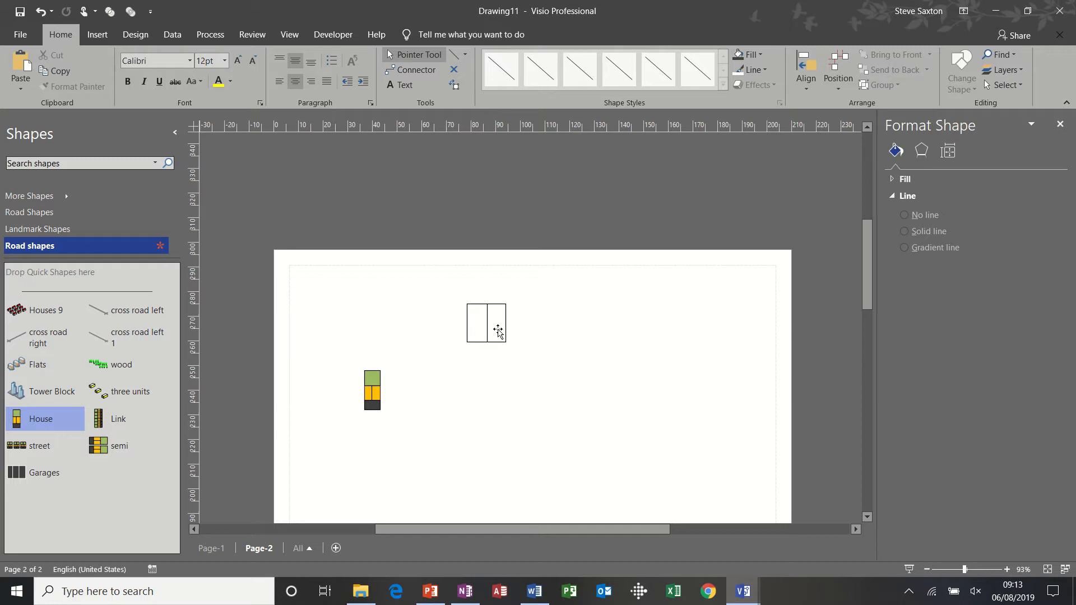
Fill the square and divider yellow-orange and group them into one semi-detached block.
left_click(485, 322)
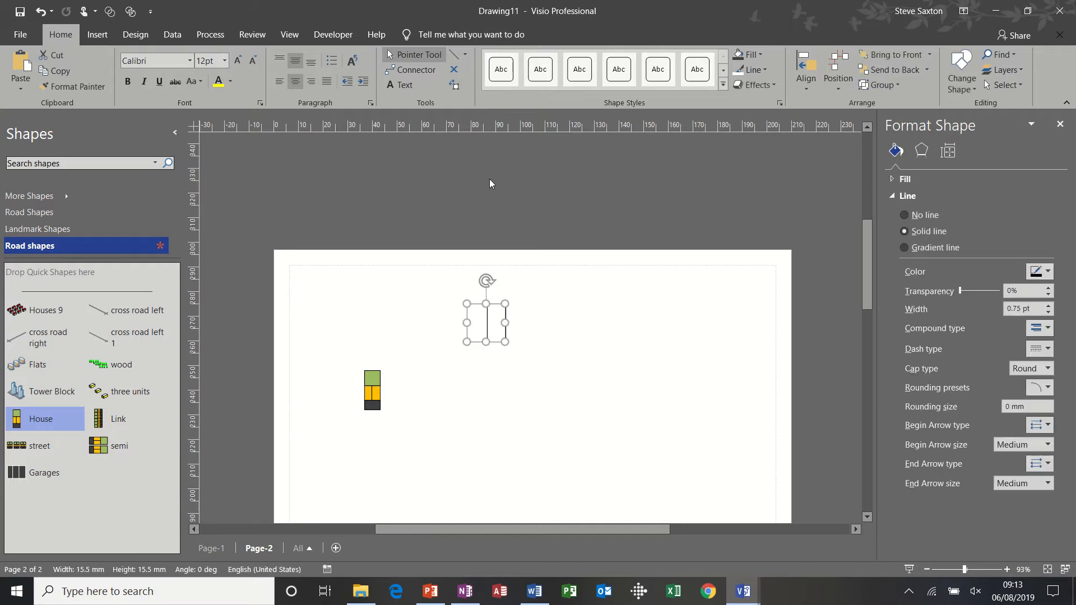
mouse_move(719, 79)
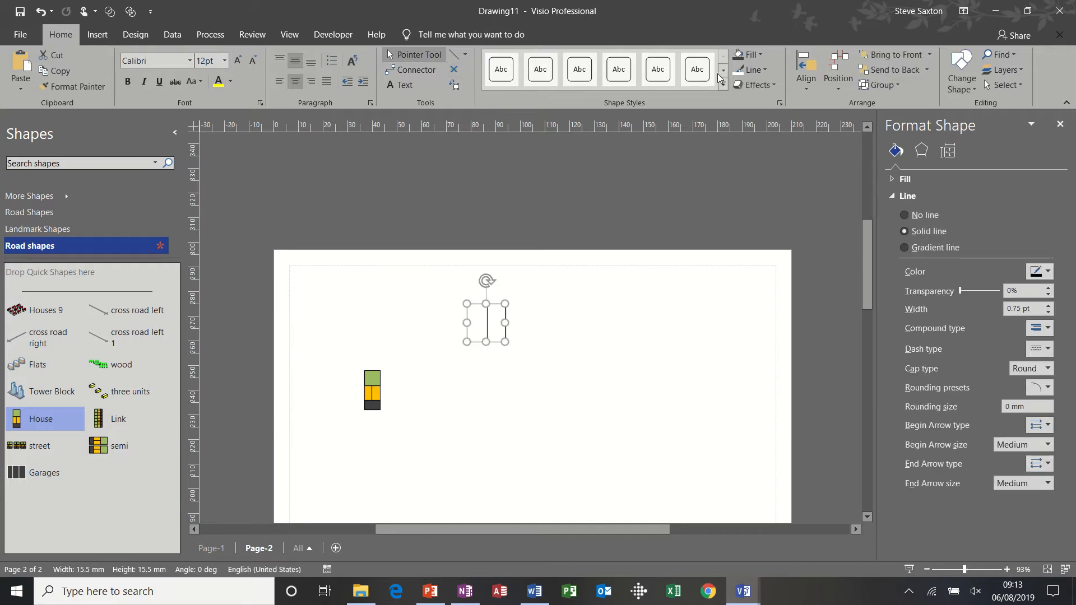
left_click(758, 54)
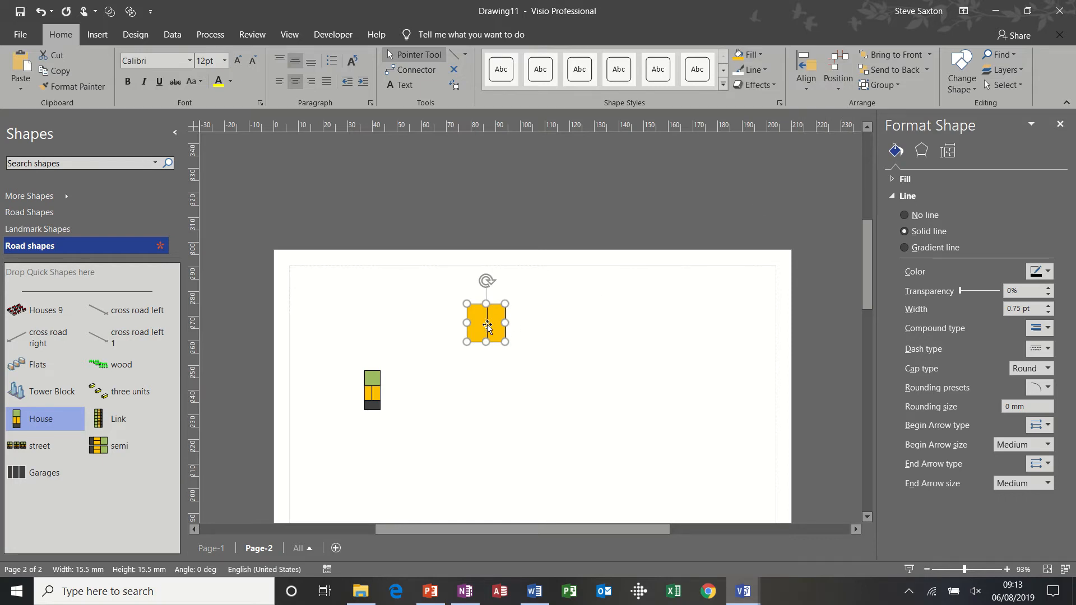
right_click(486, 324)
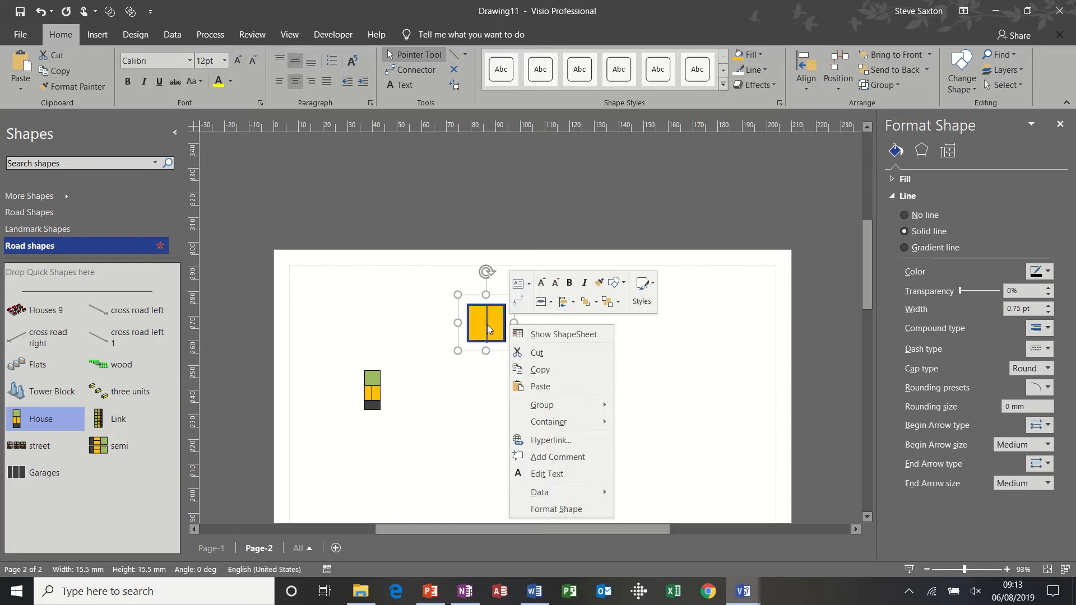
mouse_move(541, 404)
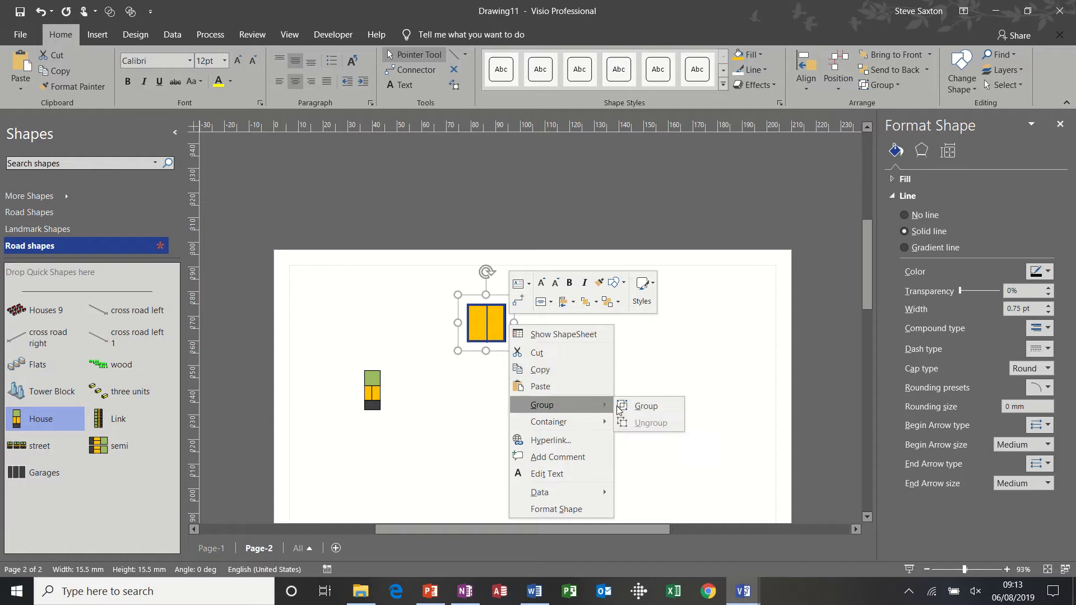
left_click(522, 218)
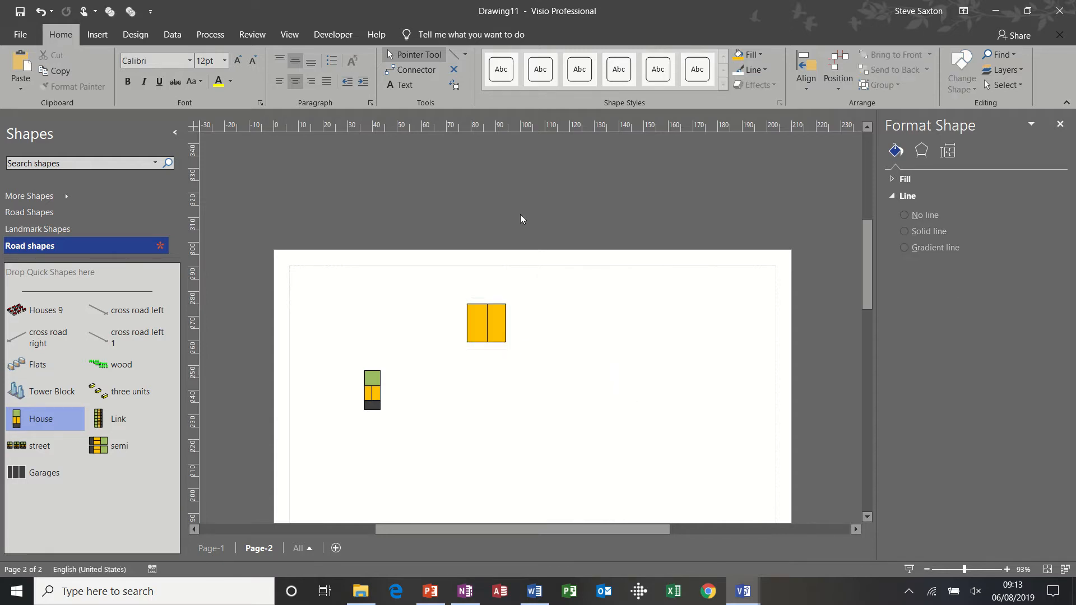
Fill the lower box black and draw a green strip above the two houses.
left_click(465, 56)
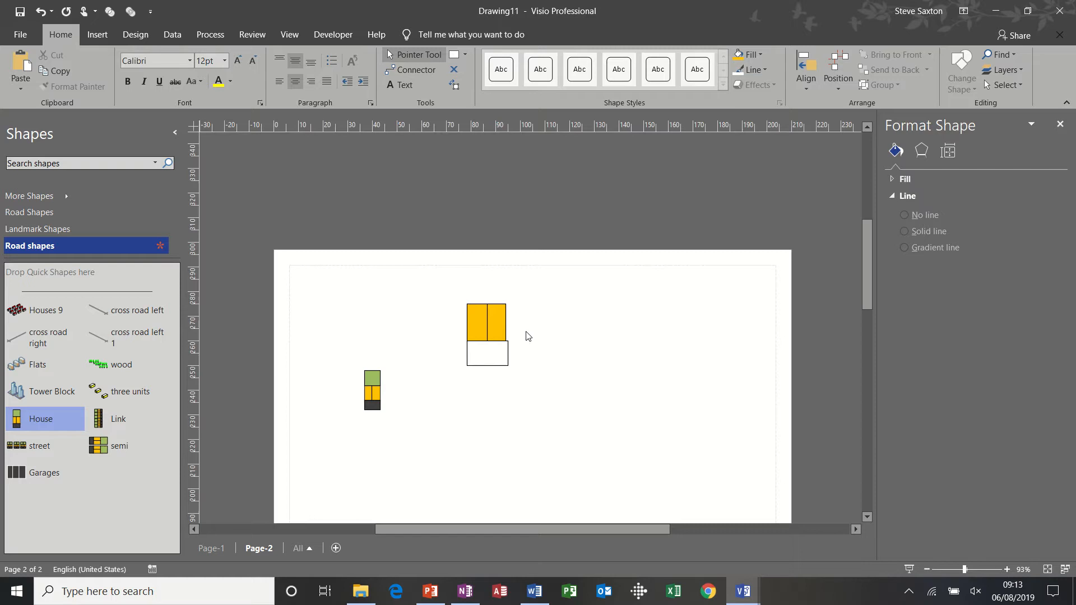
left_click(485, 323)
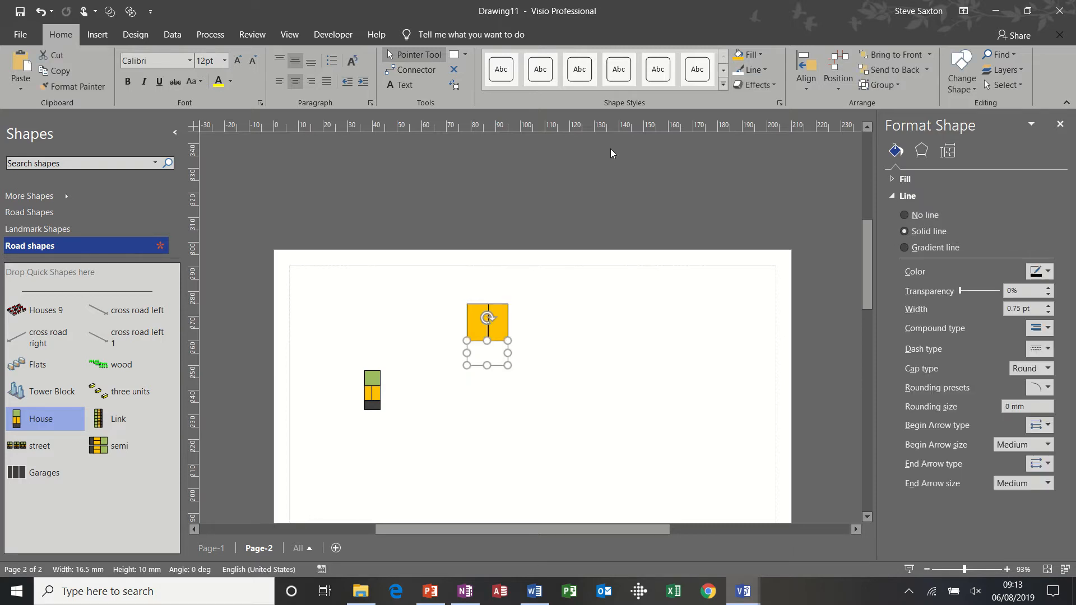
left_click(757, 55)
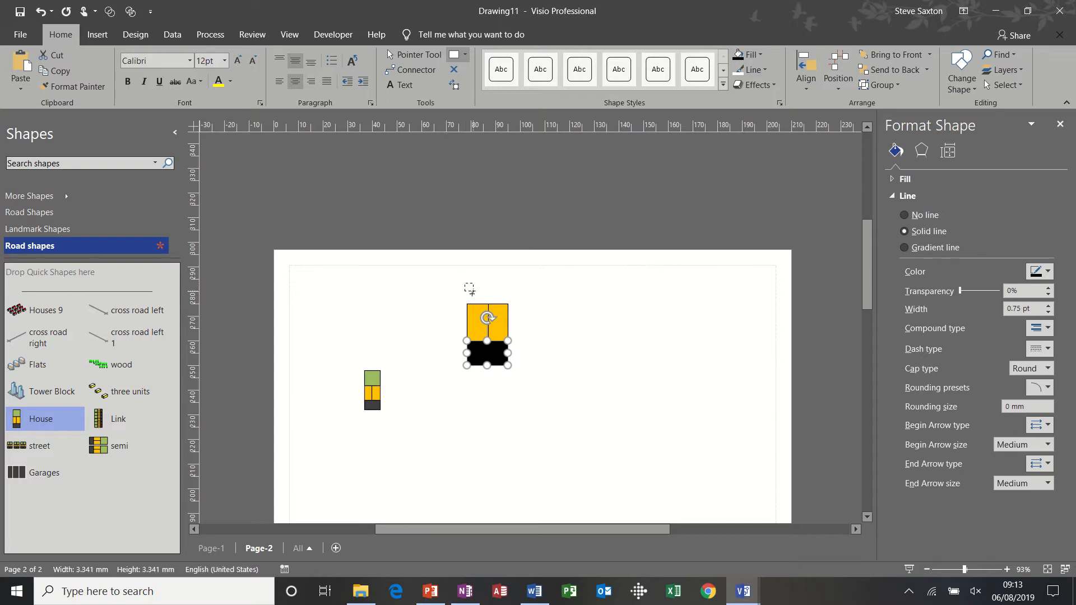
left_click_drag(470, 288, 507, 302)
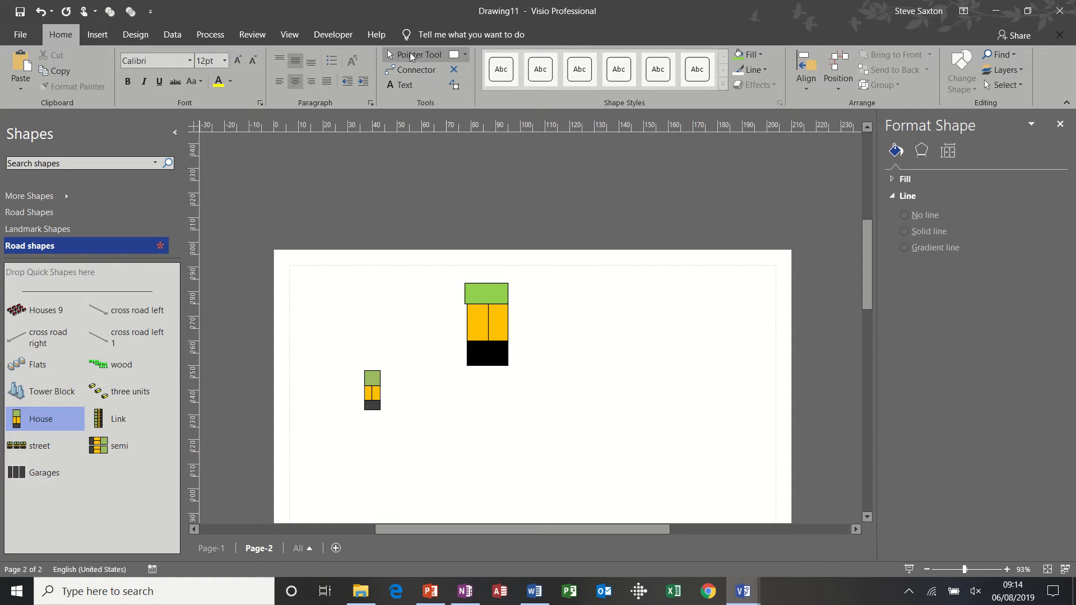
Select the green strip, orange houses and black block and group them as one unit.
left_click(485, 293)
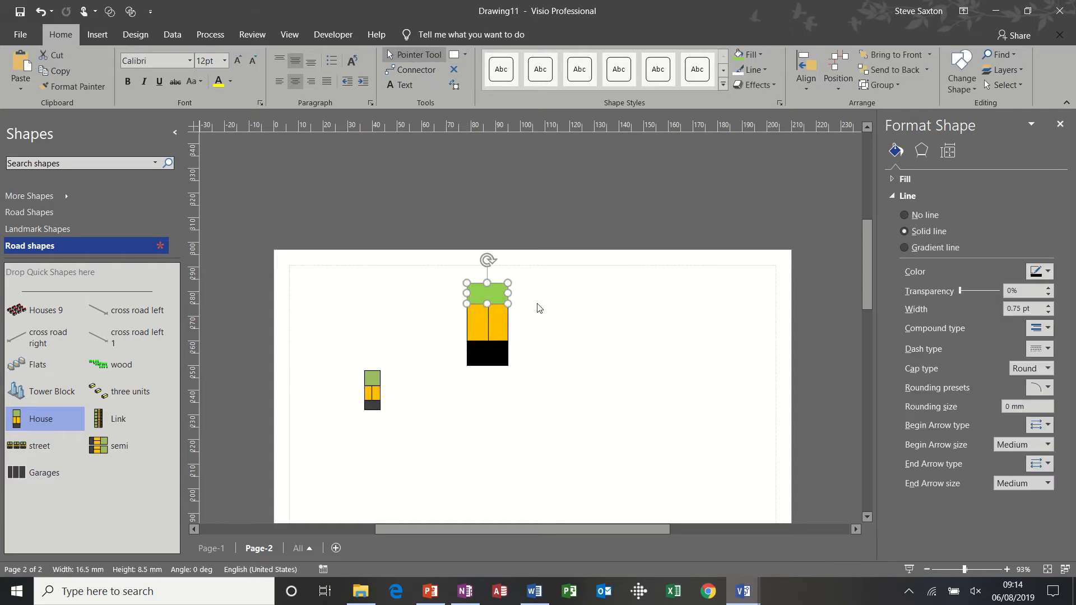
left_click(453, 273)
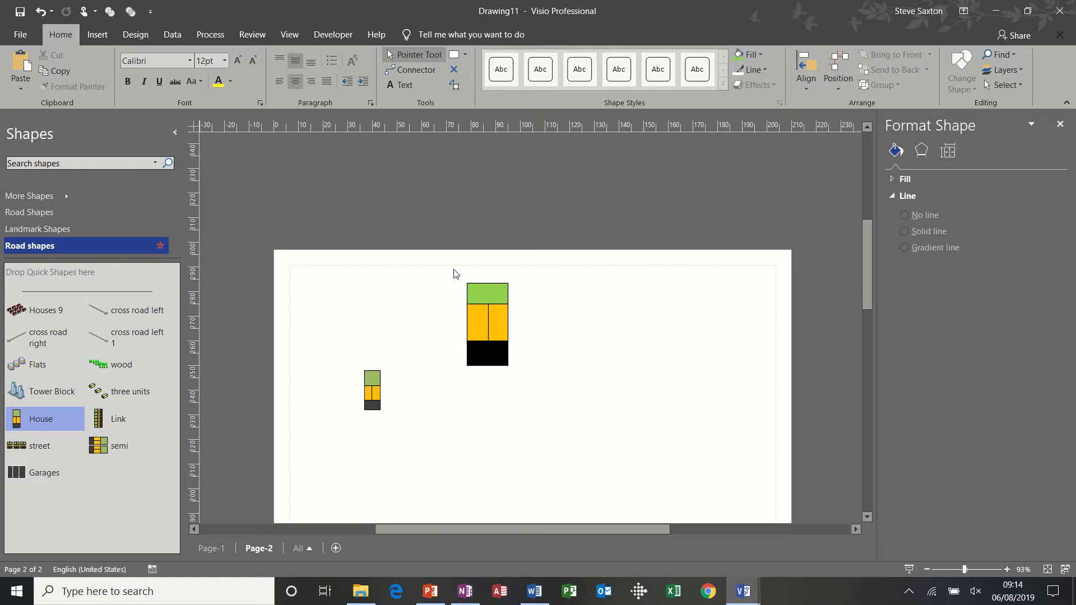
mouse_move(458, 280)
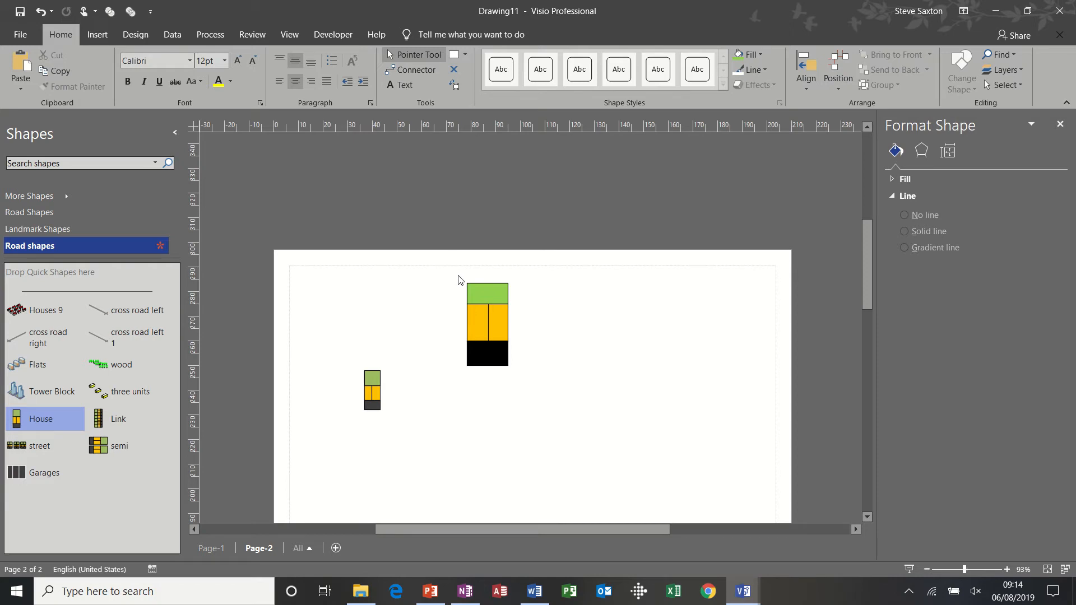
left_click(486, 323)
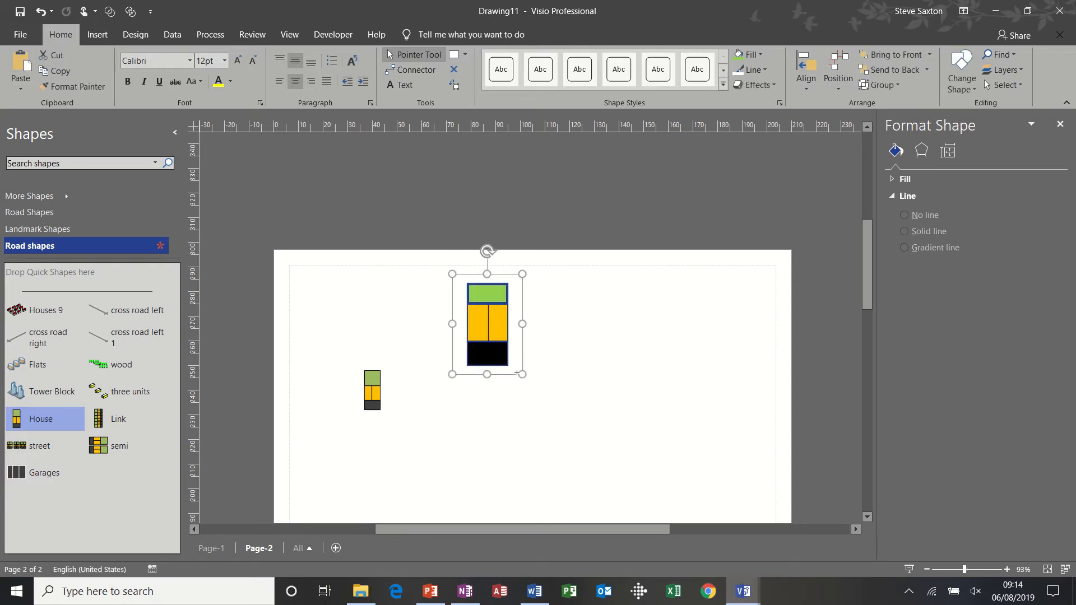
left_click(928, 231)
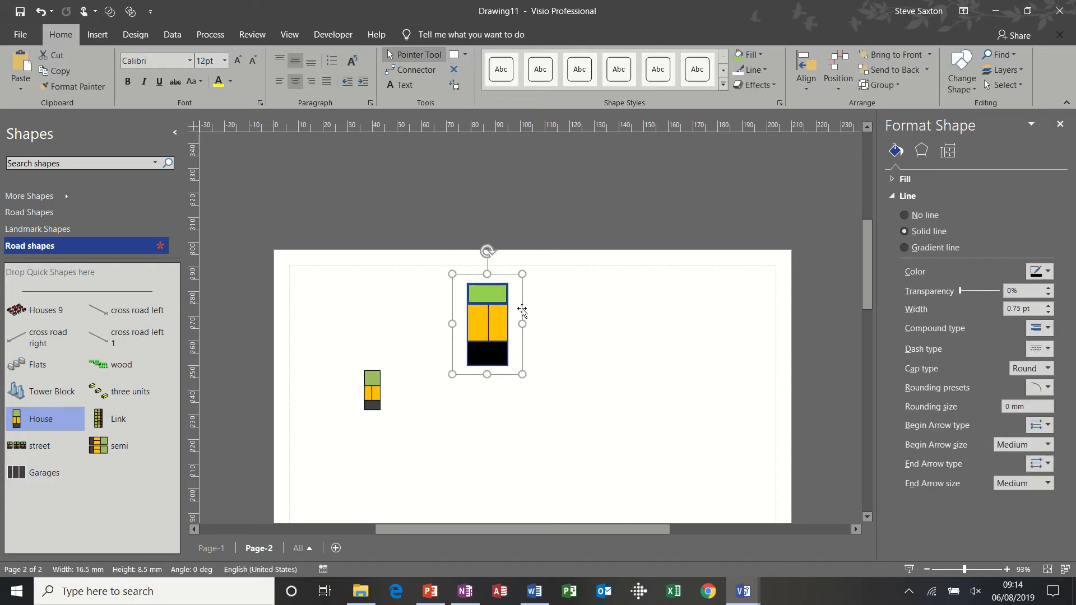
right_click(522, 309)
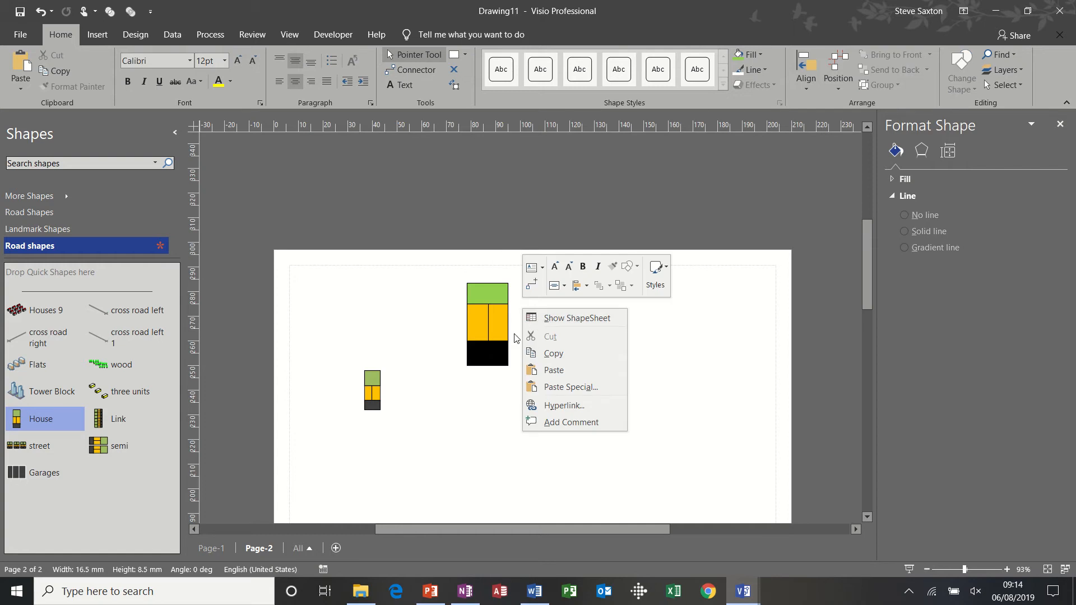
left_click(456, 268)
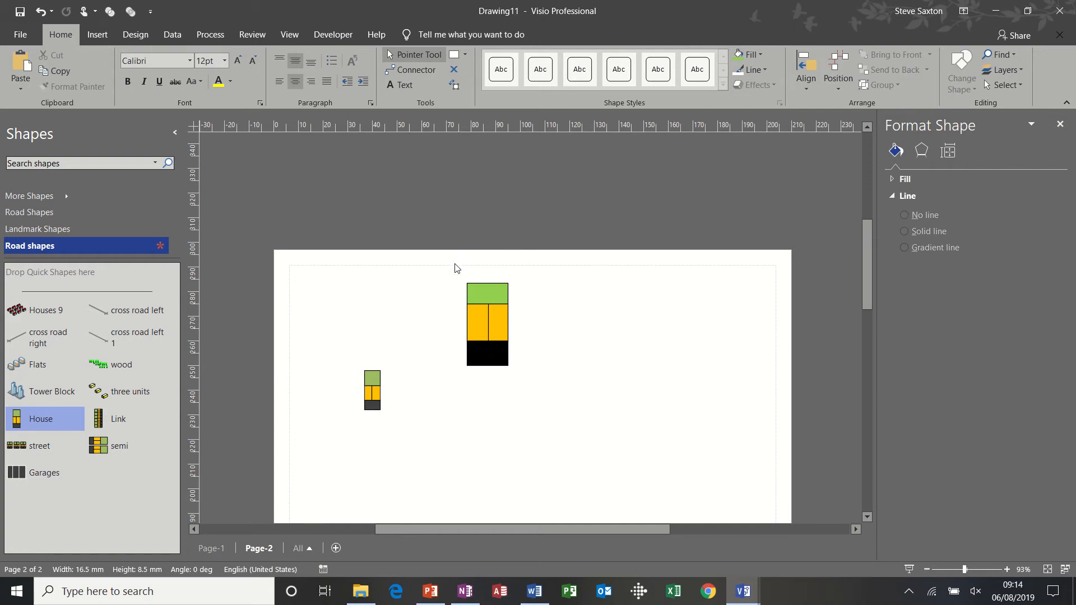
left_click(487, 323)
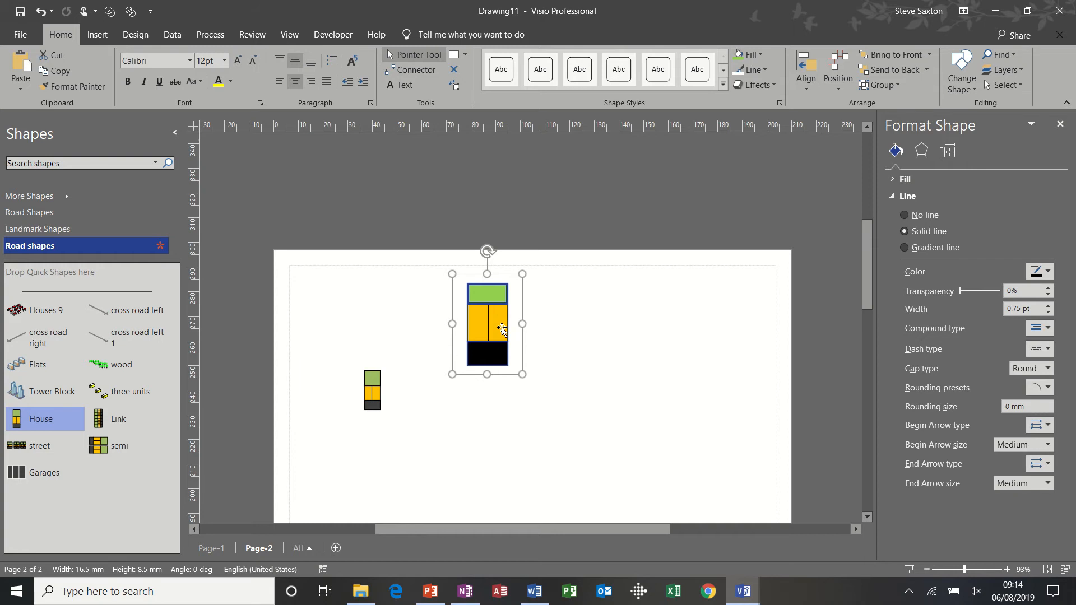
right_click(501, 329)
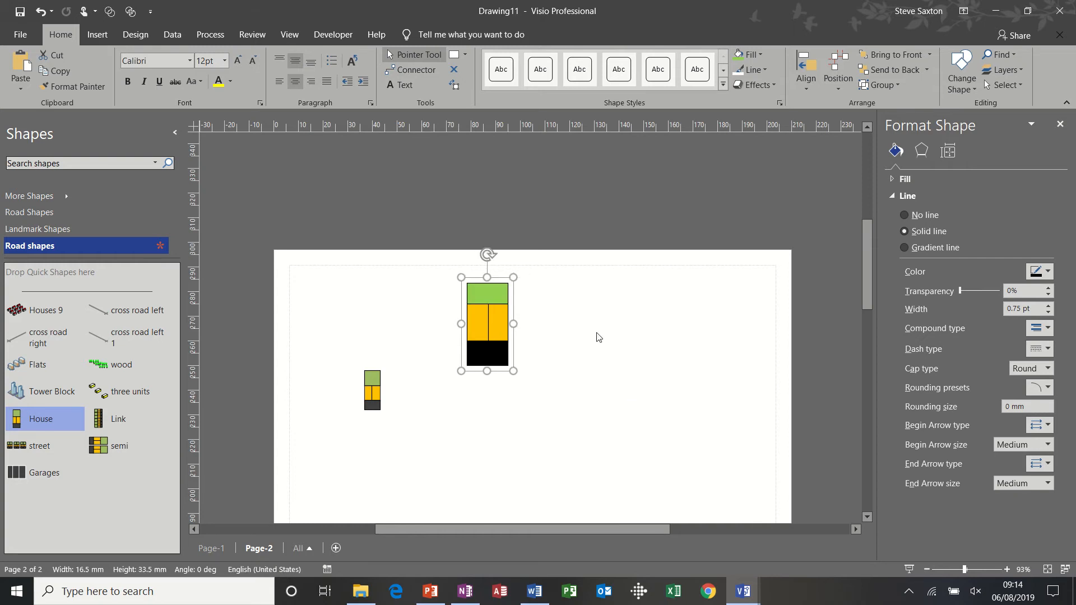
left_click(598, 337)
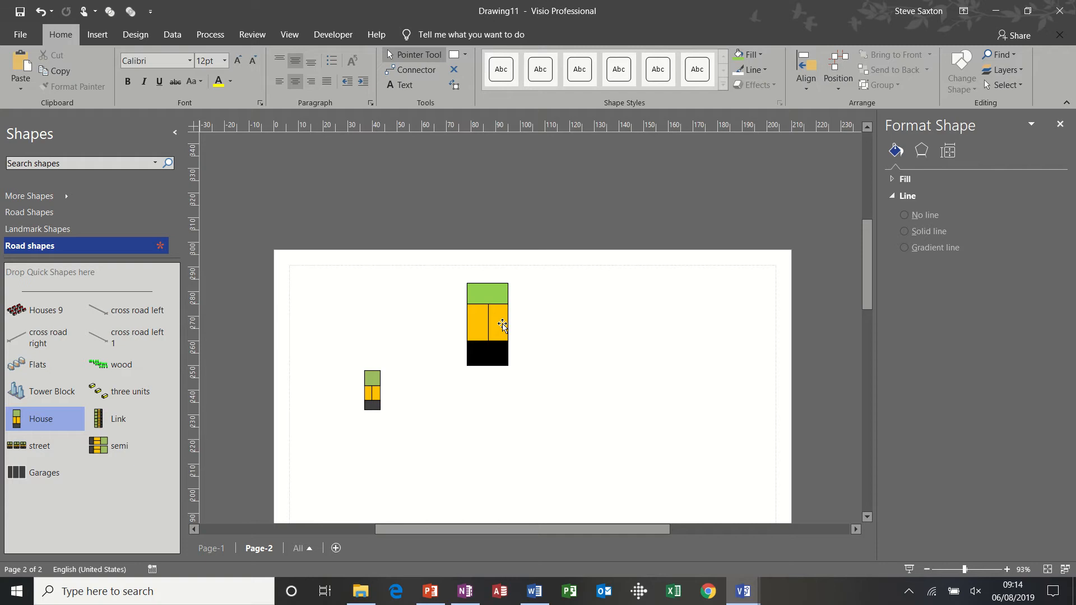
left_click(487, 324)
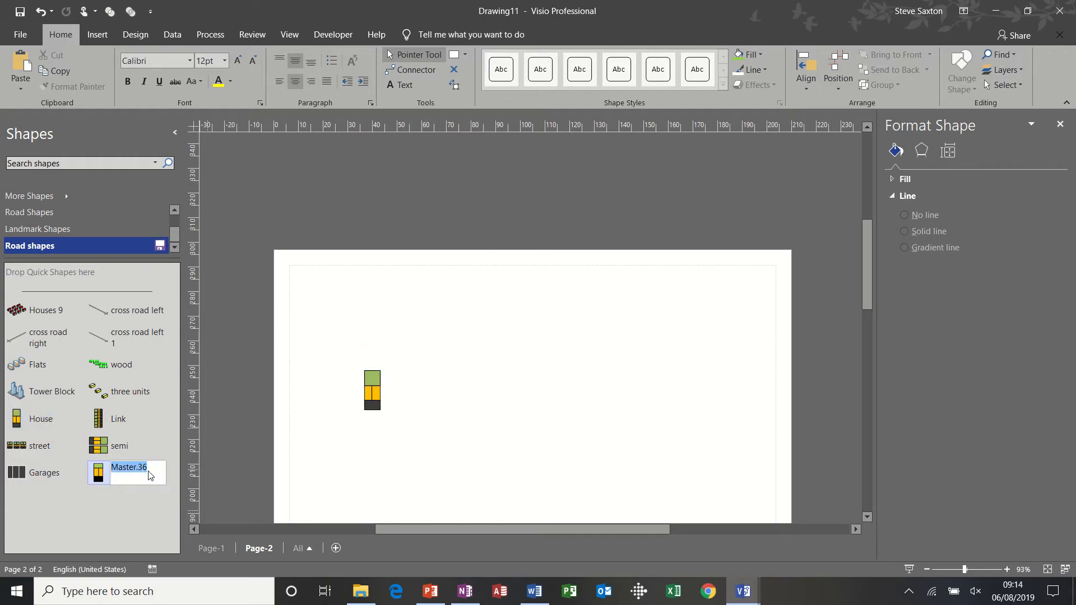
Name the new stencil master 'house1' and drop a semi-detached pair onto the page.
type("house1")
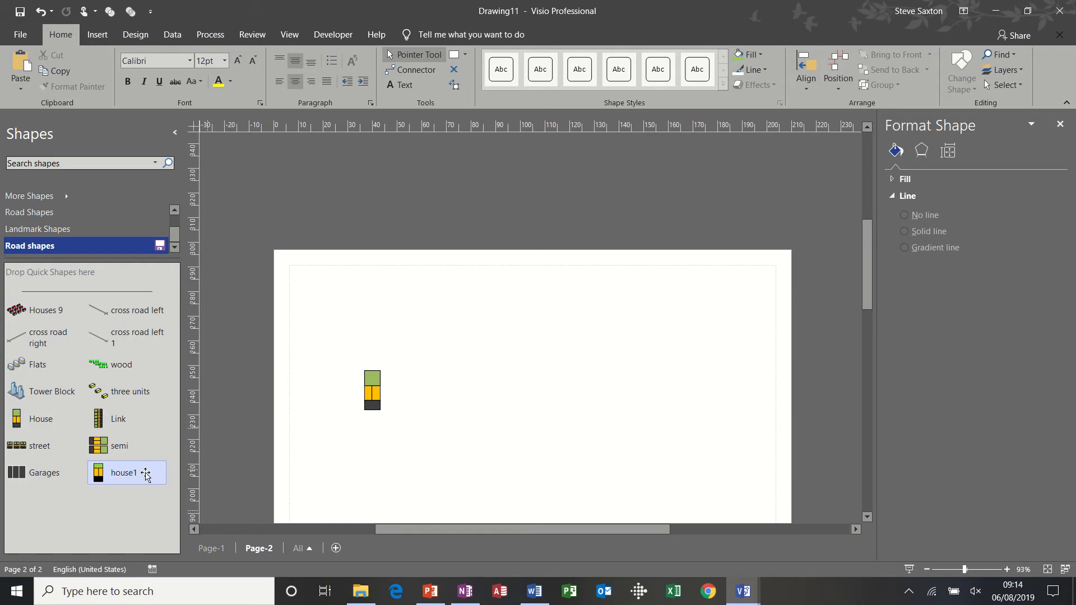
left_click_drag(126, 471, 437, 369)
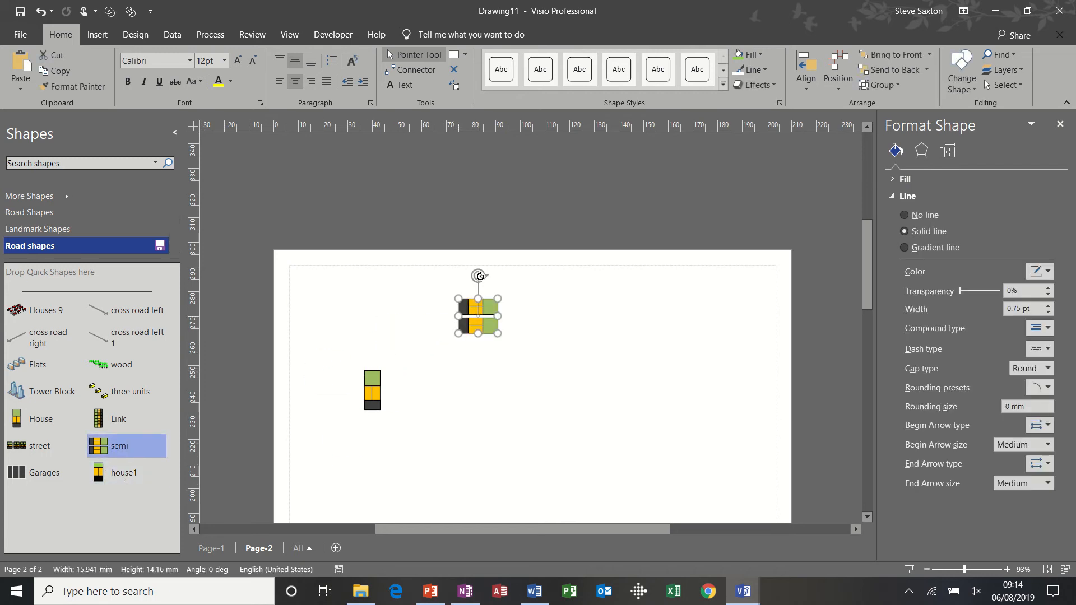
Butt a second house against the first, select the pair, and name it 'semi 1'.
left_click_drag(477, 275, 437, 315)
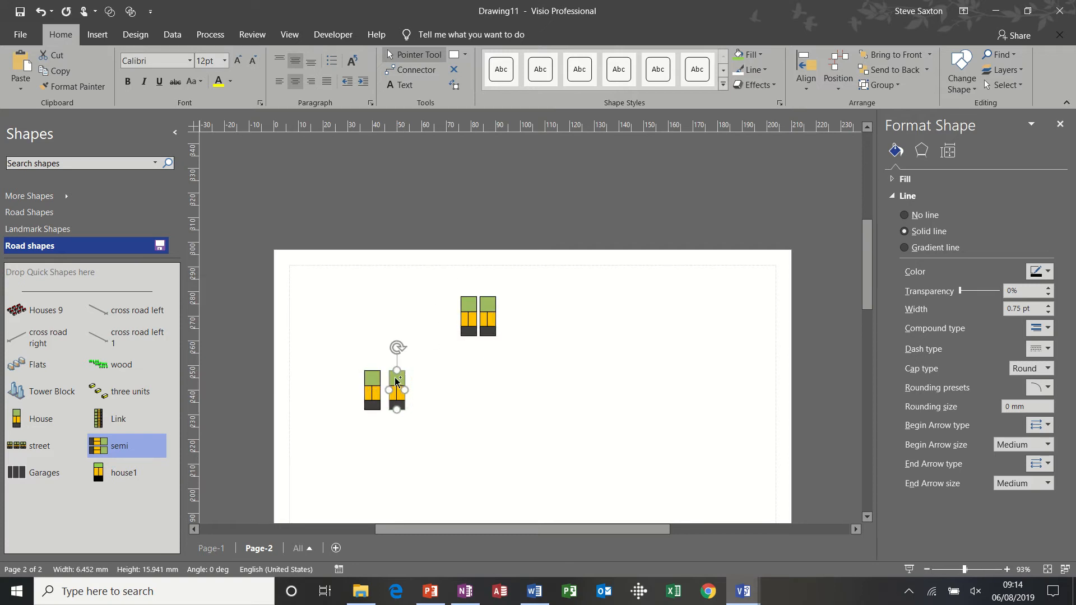
left_click_drag(373, 390, 383, 390)
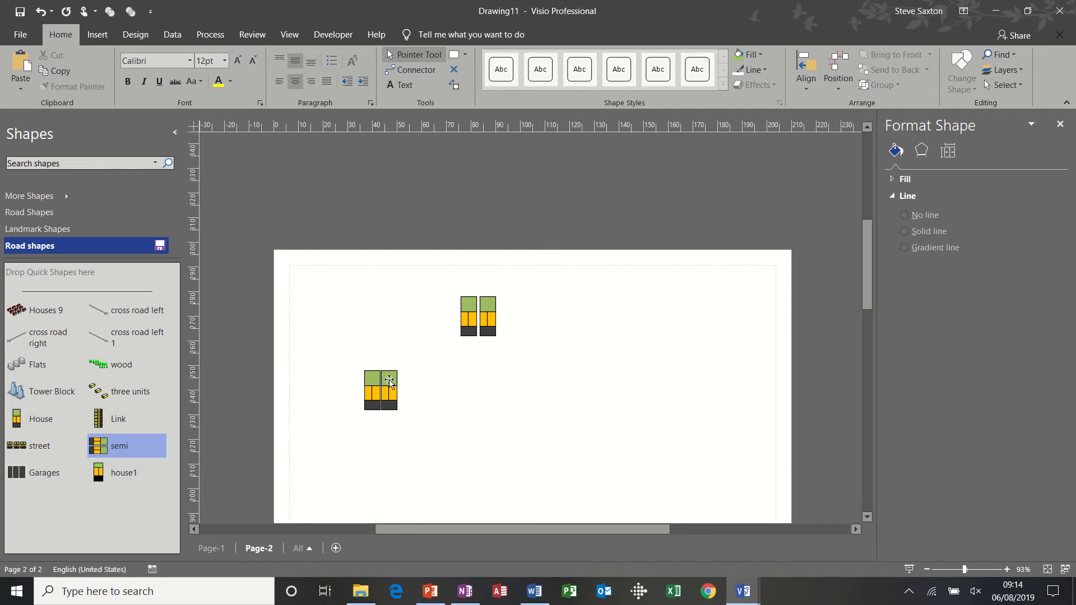
left_click(381, 390)
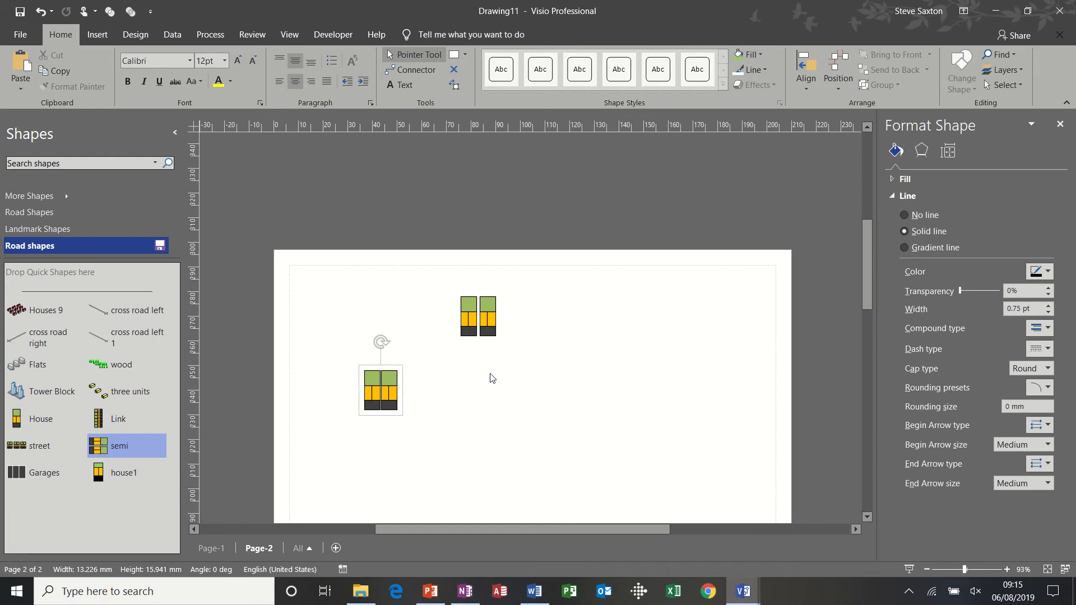
left_click(381, 390)
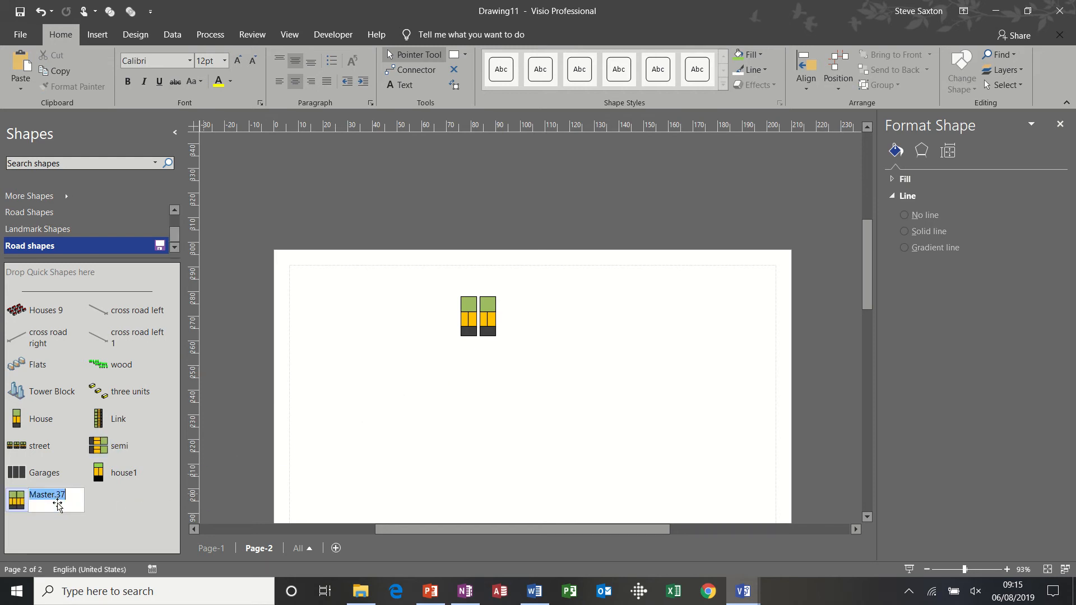
type("semi 1")
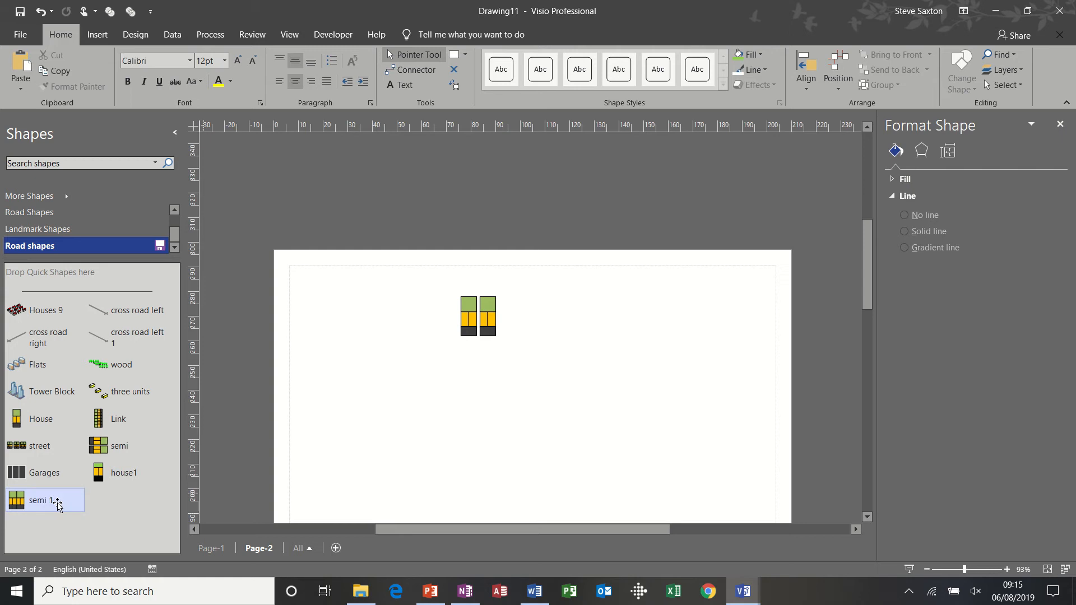
mouse_move(118, 418)
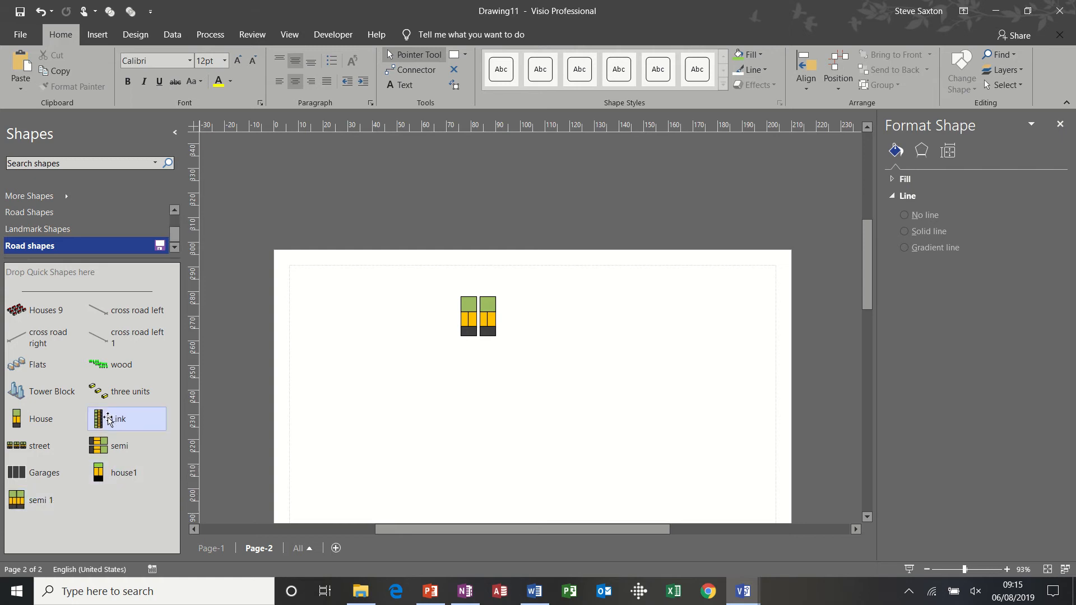
Place a Link row of linked houses, then delete every shape from the page.
left_click_drag(126, 419, 358, 381)
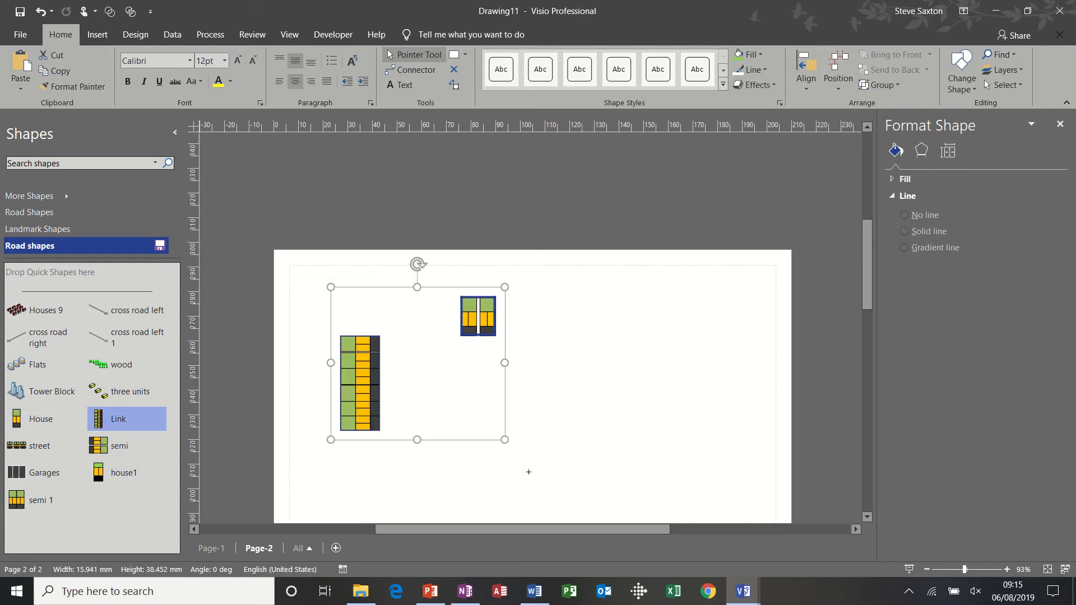
key("Delete")
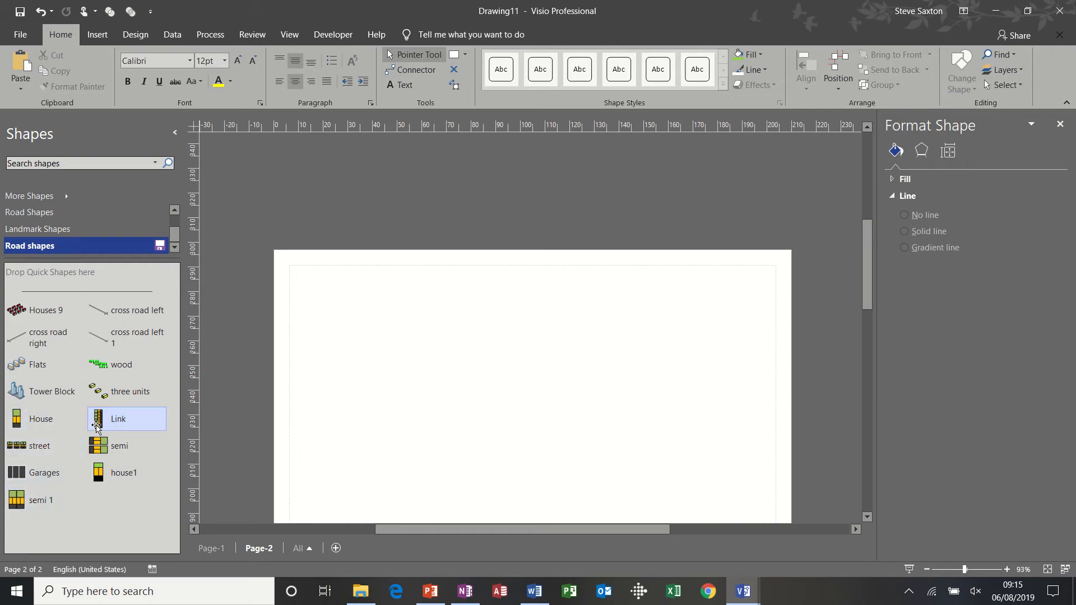
Place a fresh Link row and group the stacked rows into one long row.
left_click_drag(117, 419, 375, 343)
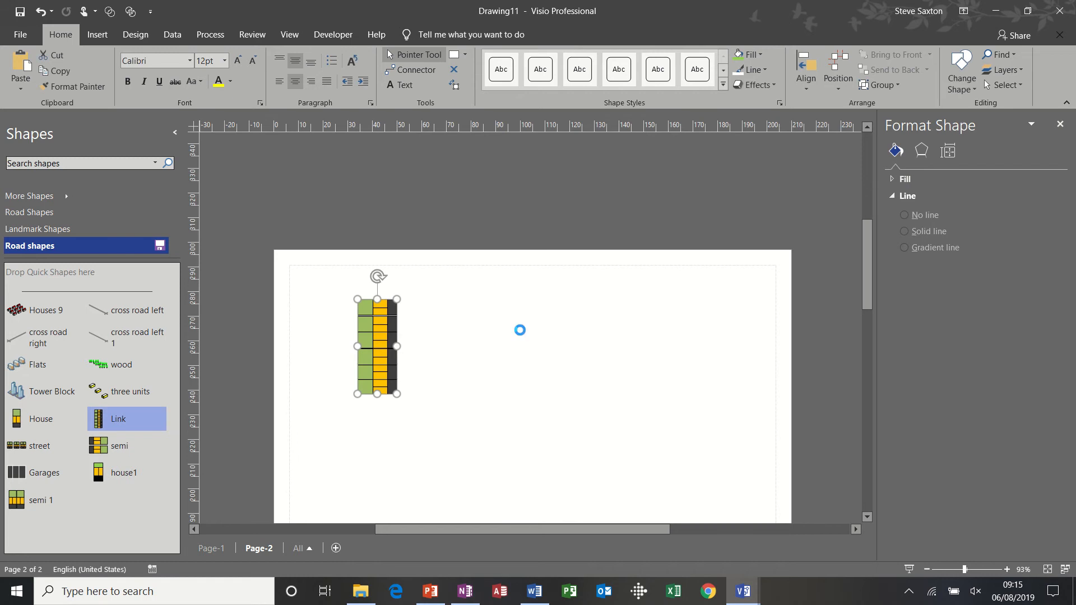
left_click(908, 232)
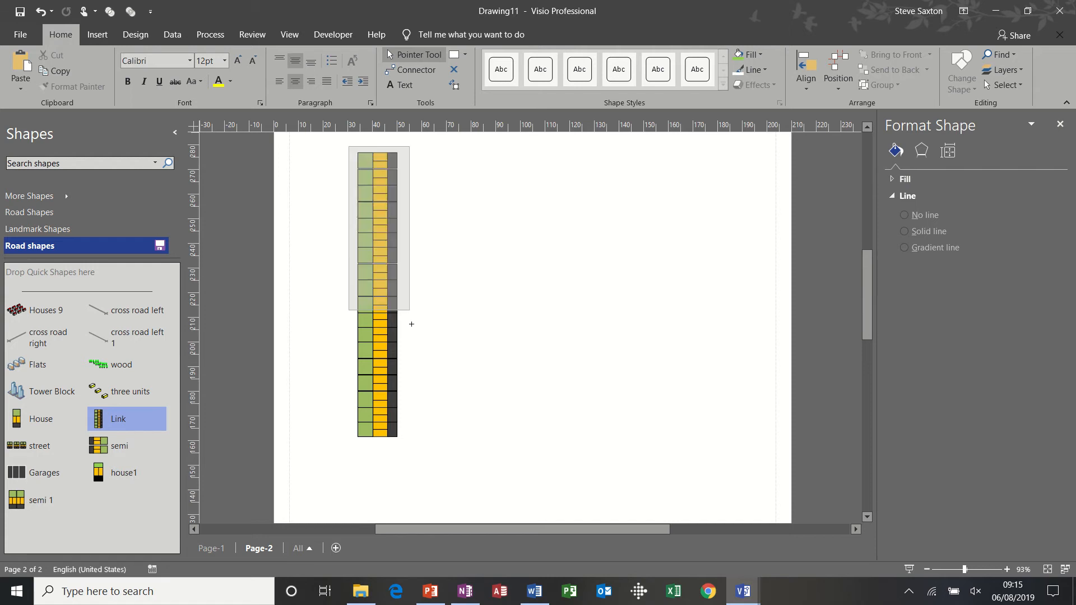
left_click(377, 330)
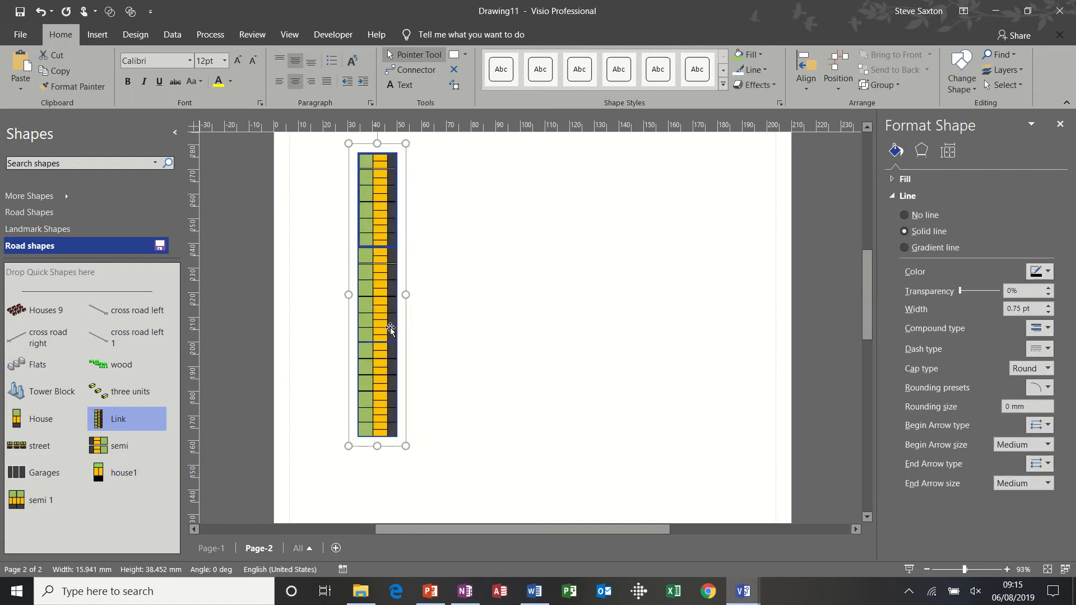
right_click(390, 330)
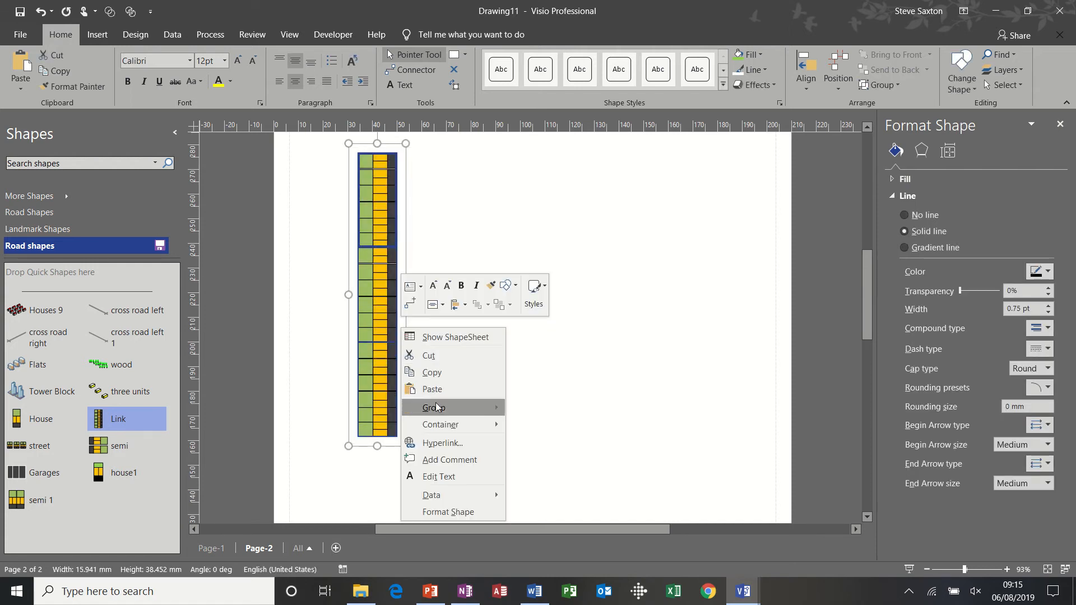
left_click(433, 407)
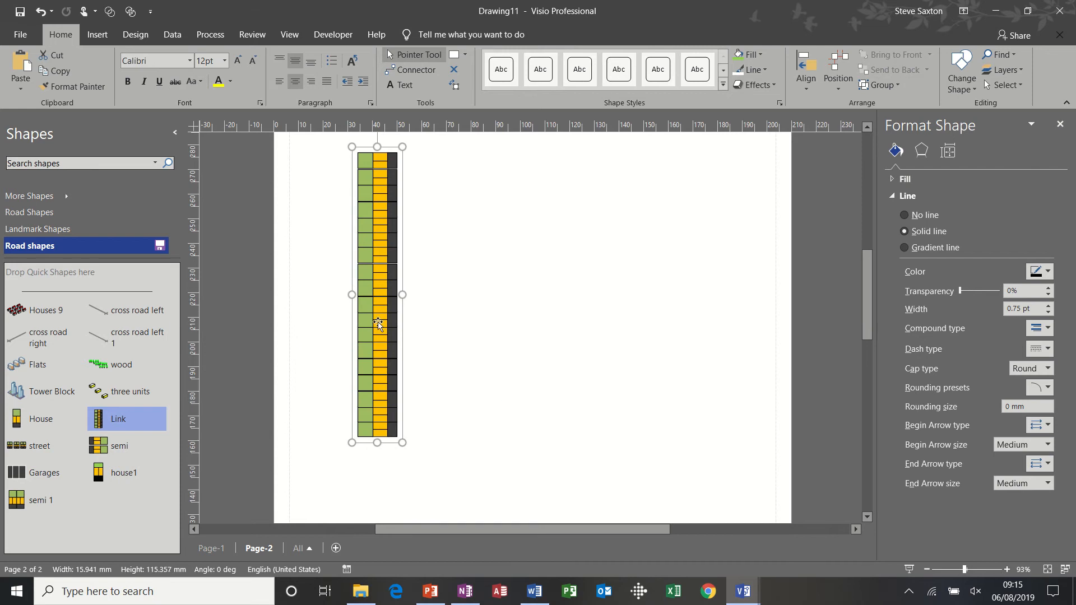
Copy the long row to its right and move the copy lower and further right.
left_click_drag(377, 323, 455, 318)
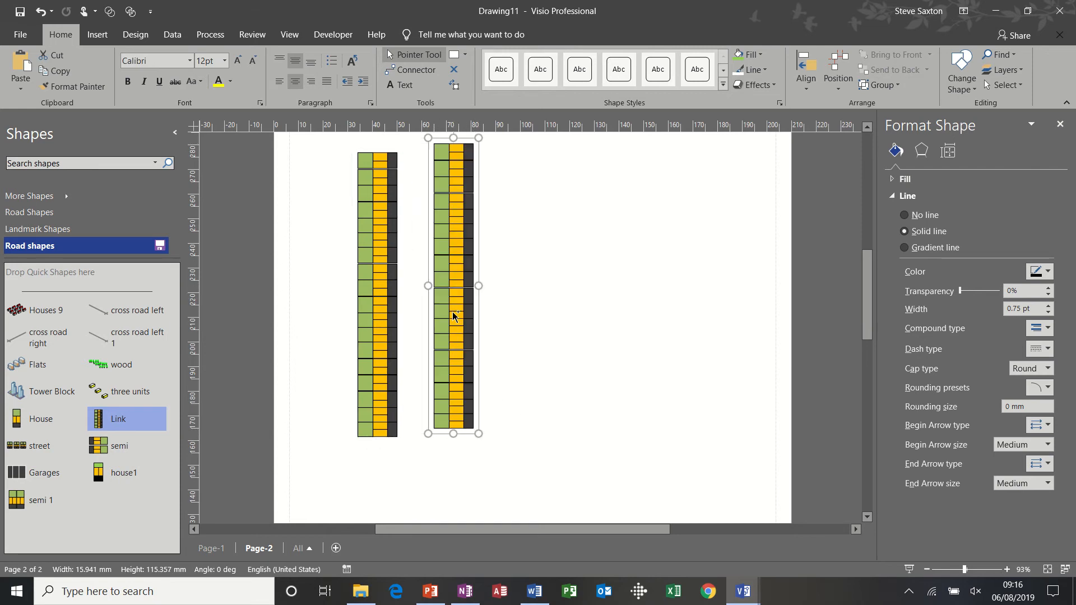
left_click(500, 305)
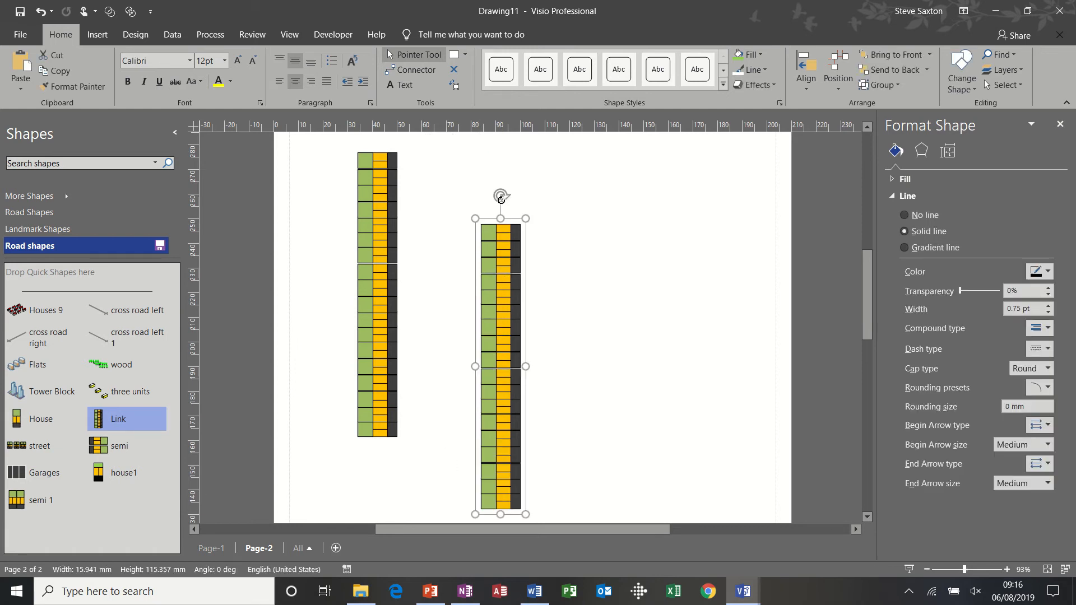
left_click_drag(501, 197, 487, 476)
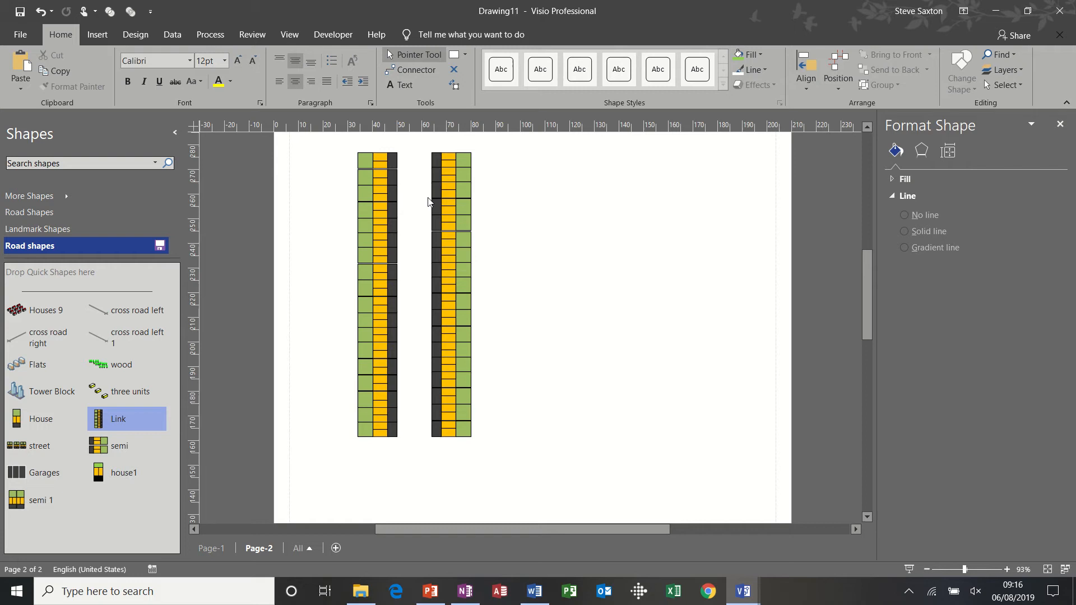
Show the page grid, nudge the second house row toward the first, and open Road Shapes.
left_click(289, 34)
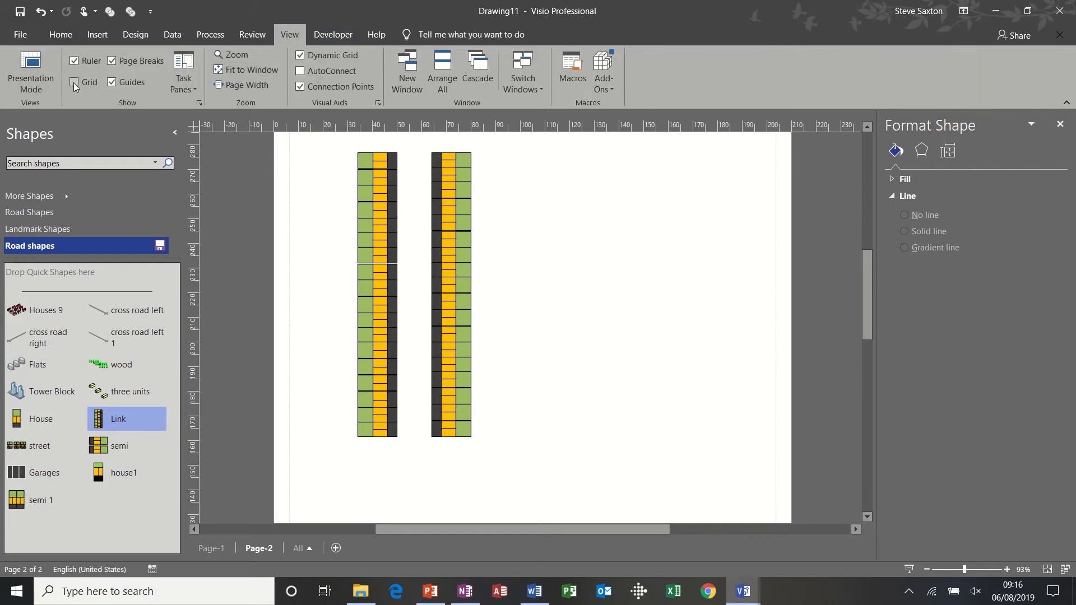
left_click(75, 82)
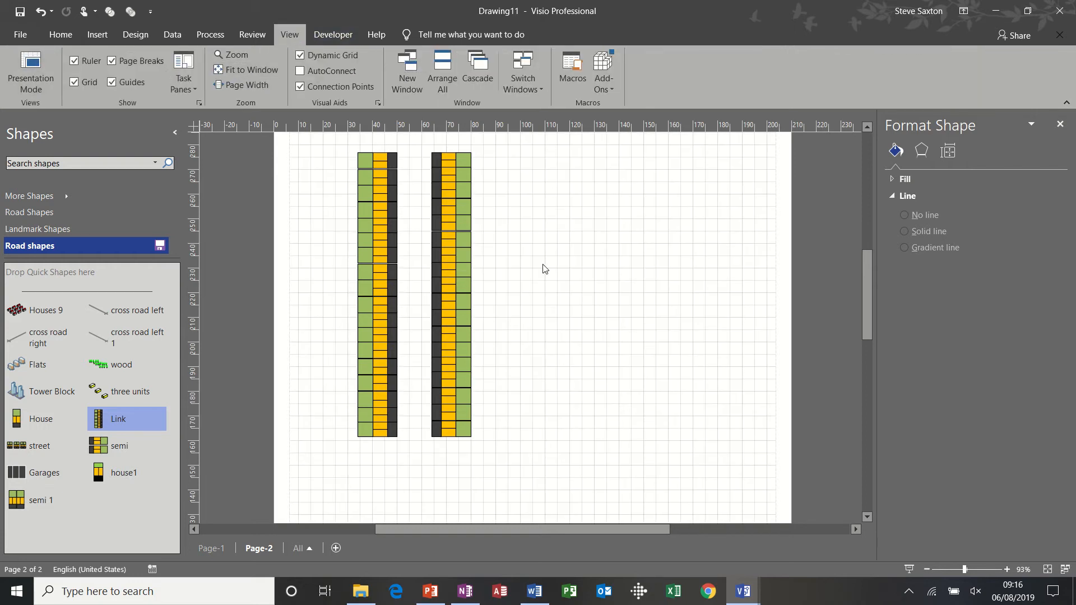
left_click(450, 233)
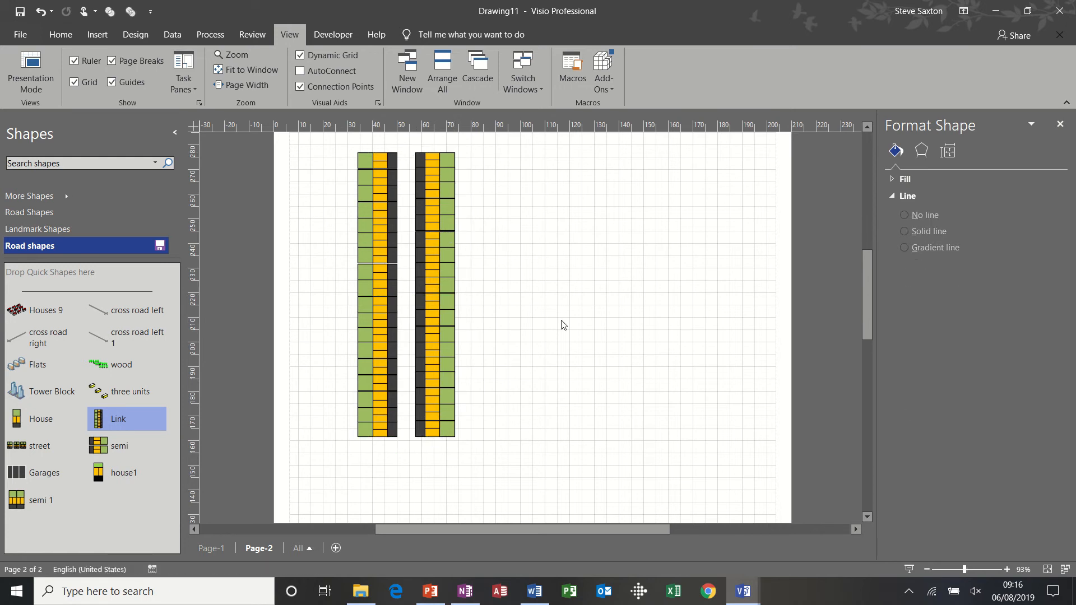
mouse_move(418, 204)
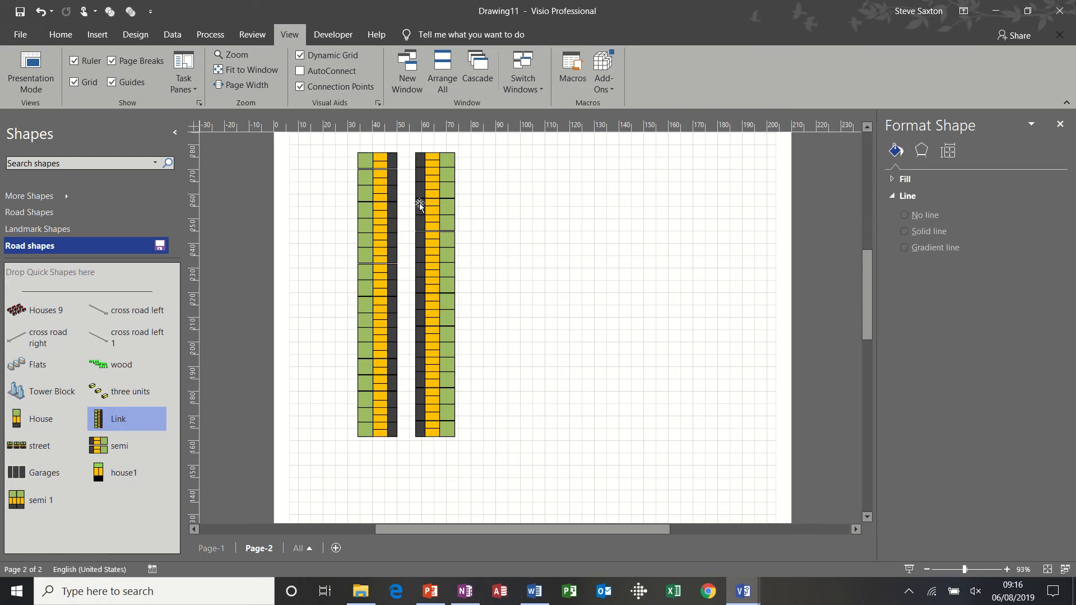
left_click(29, 212)
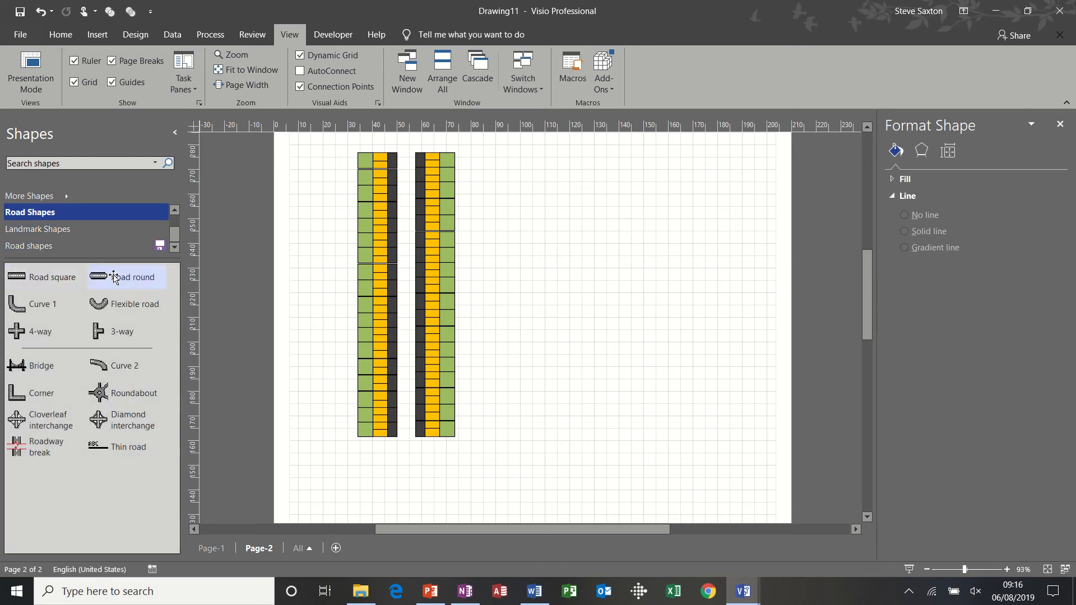
Place a Road round shape between the two house rows, stretched their full length.
left_click_drag(127, 276, 515, 230)
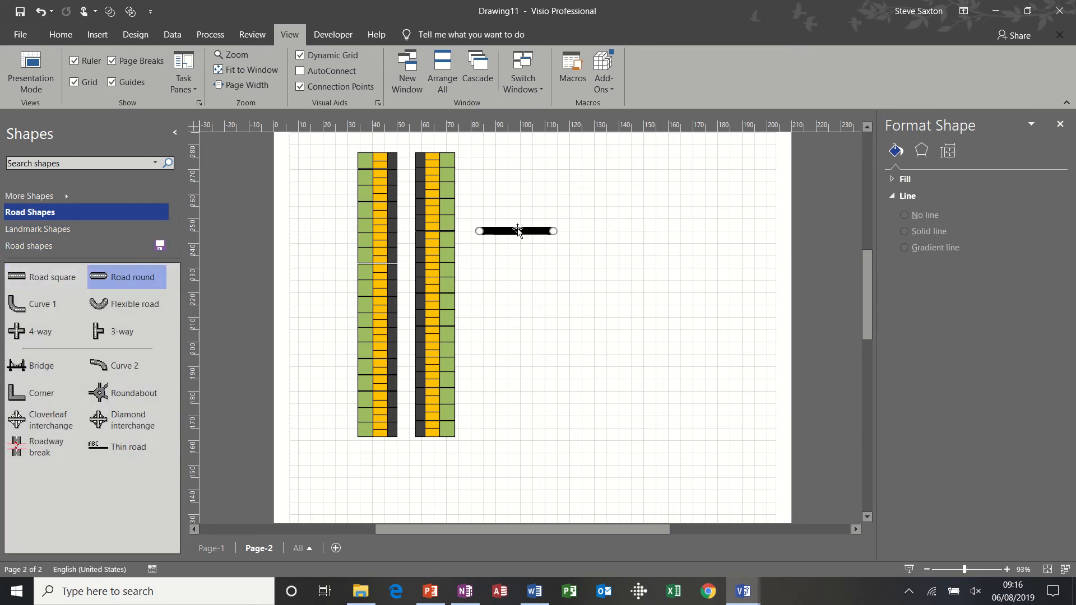
left_click_drag(556, 230, 494, 349)
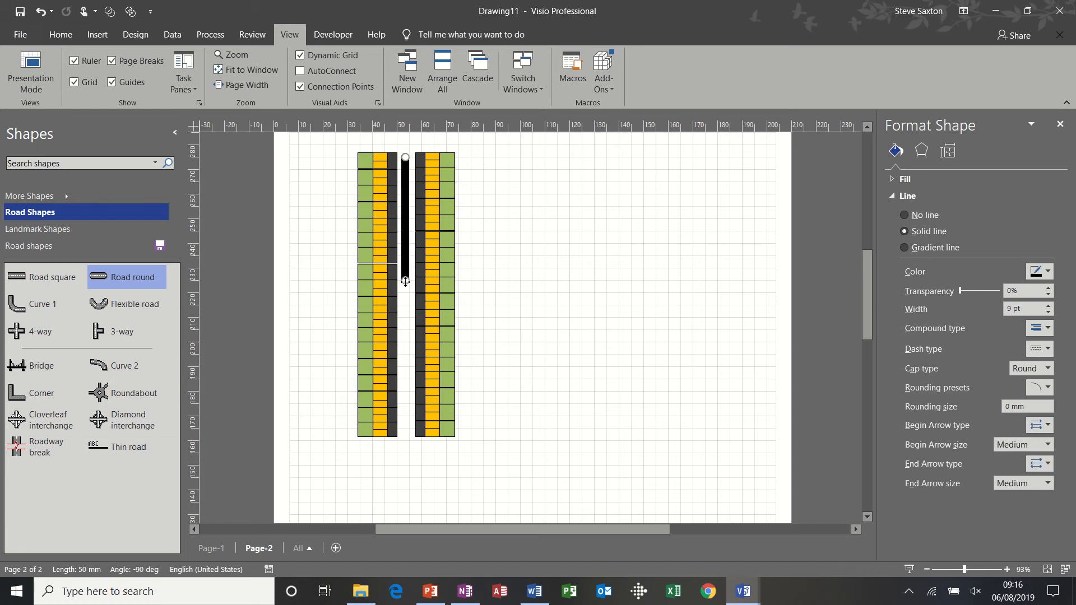
left_click_drag(404, 281, 405, 428)
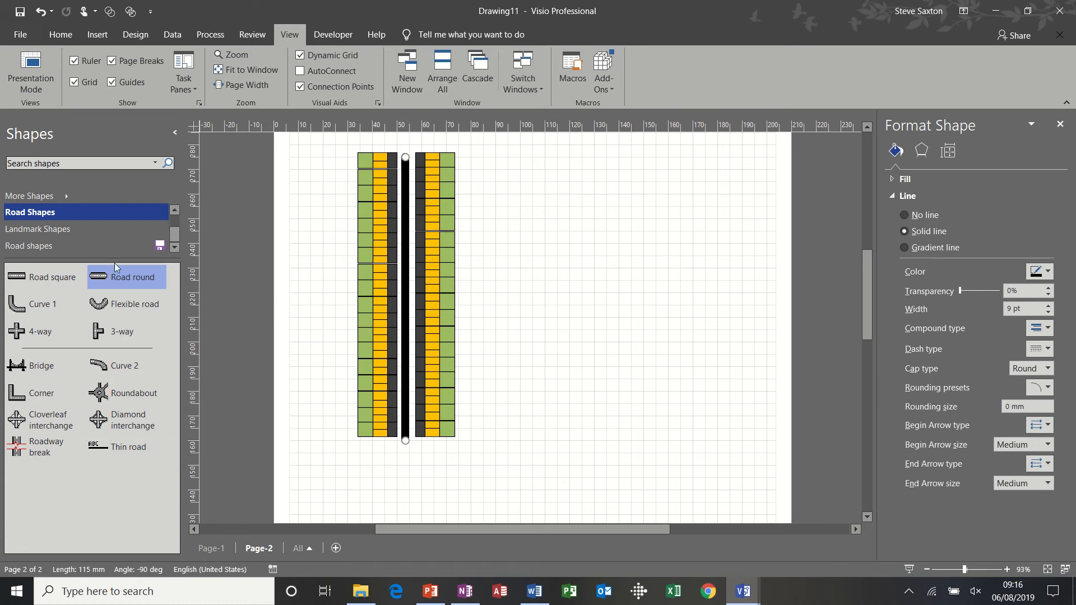
Reopen the custom Road shapes stencil and pick the Garages shape.
left_click(62, 245)
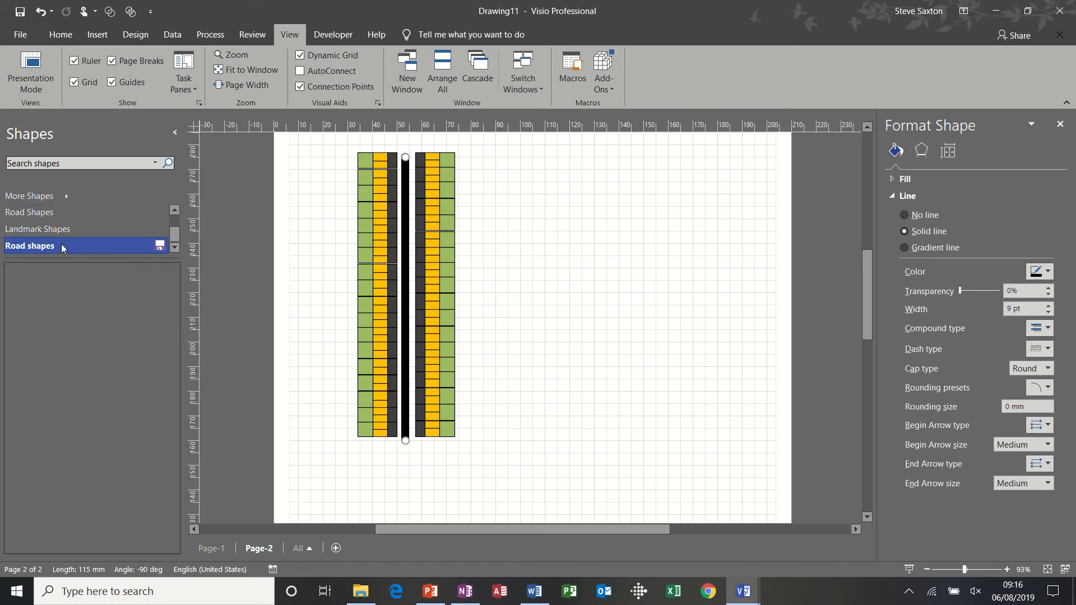
left_click(159, 245)
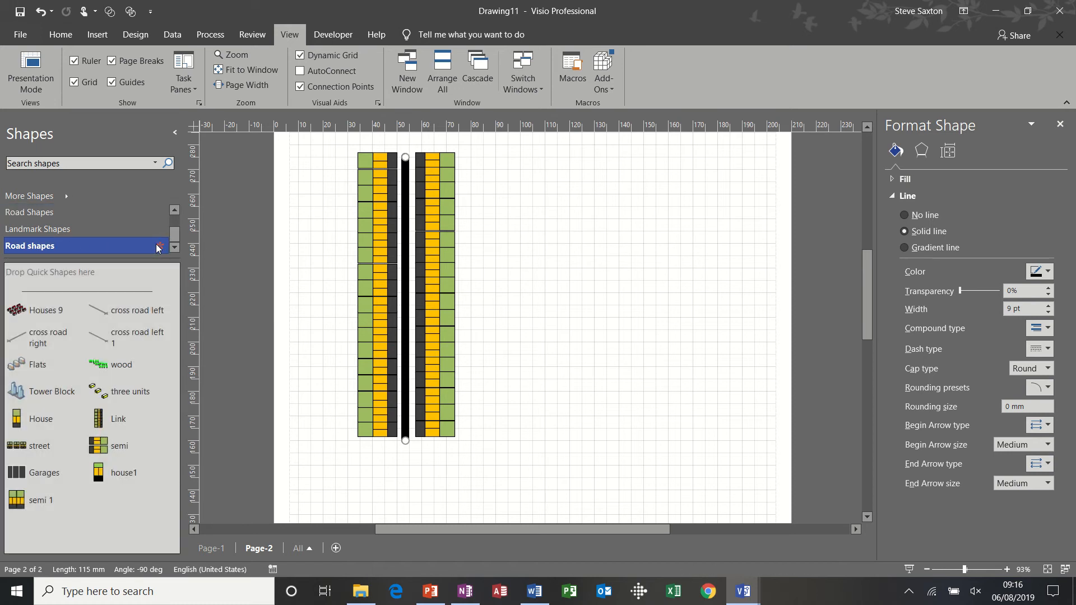
left_click(44, 472)
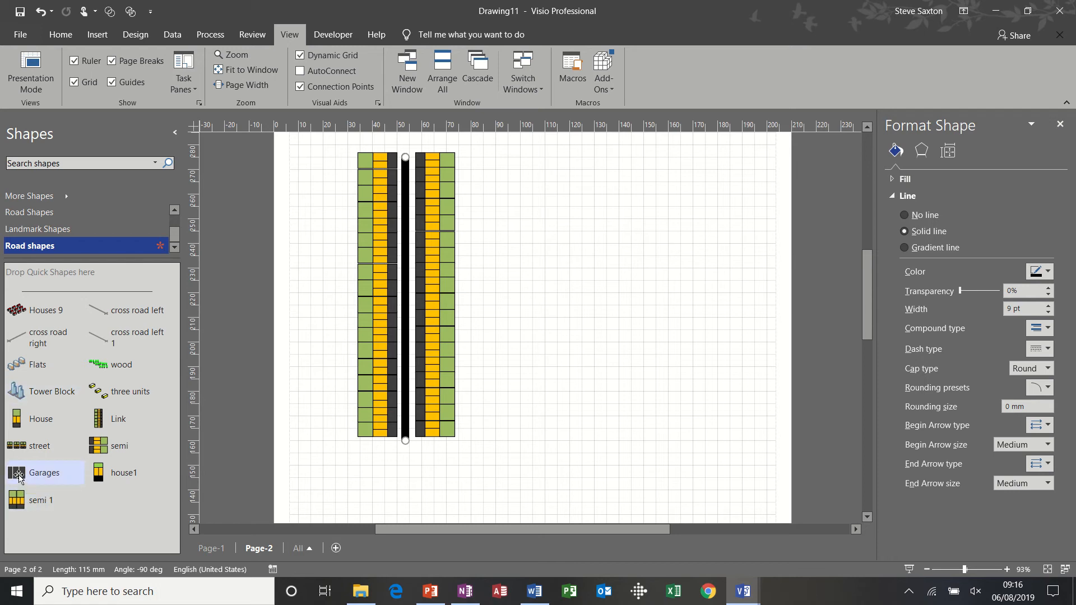
Drop a garage block beneath the first house row.
left_click_drag(43, 472, 355, 468)
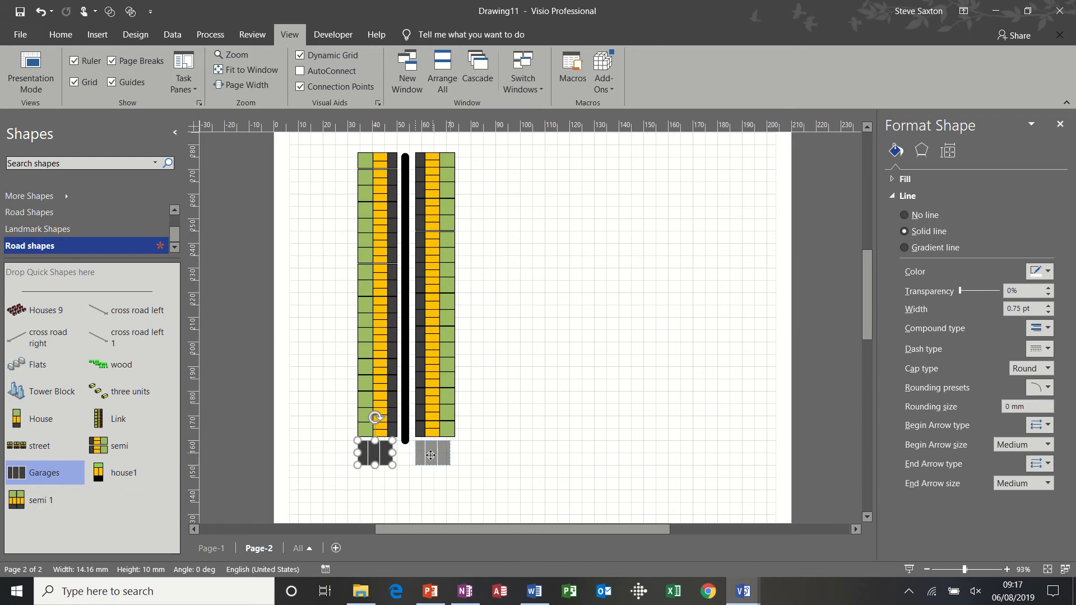
left_click(432, 452)
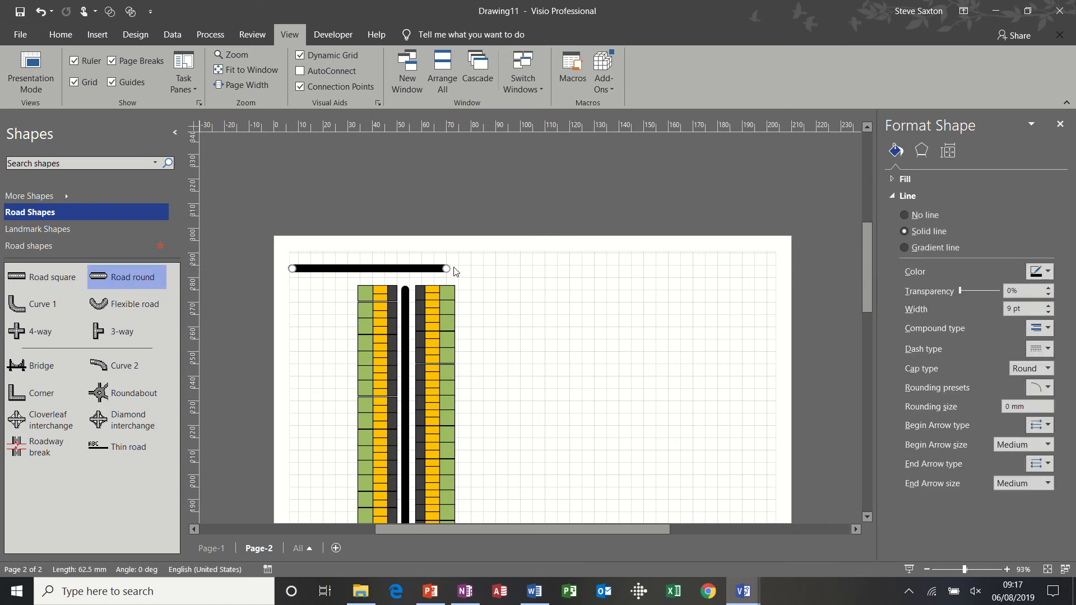
Stretch the top road across the page and extend the middle road down past the garages.
left_click_drag(447, 269, 732, 259)
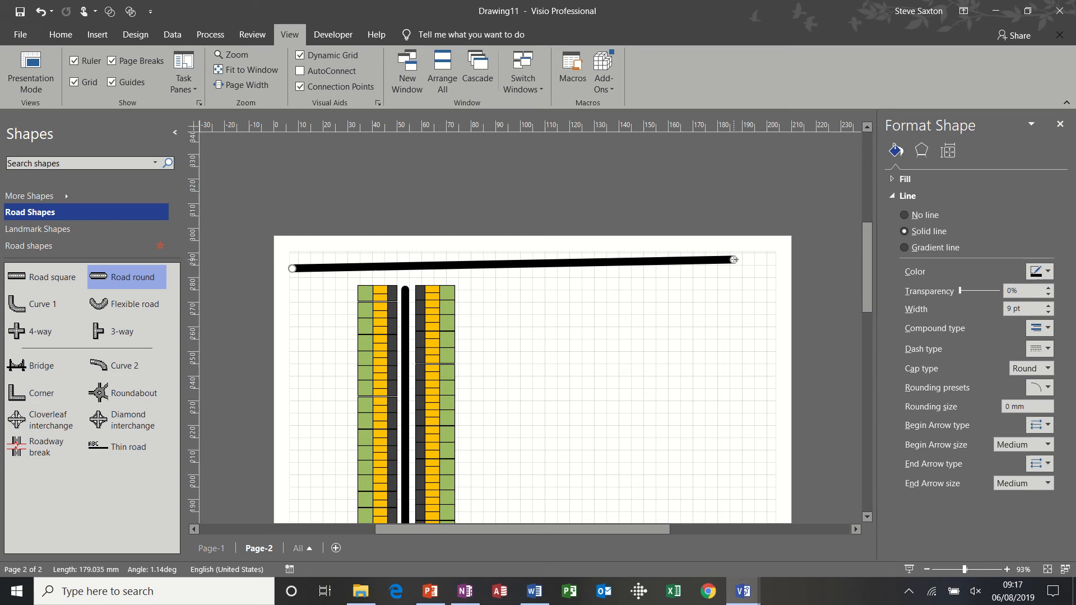
left_click_drag(734, 259, 770, 267)
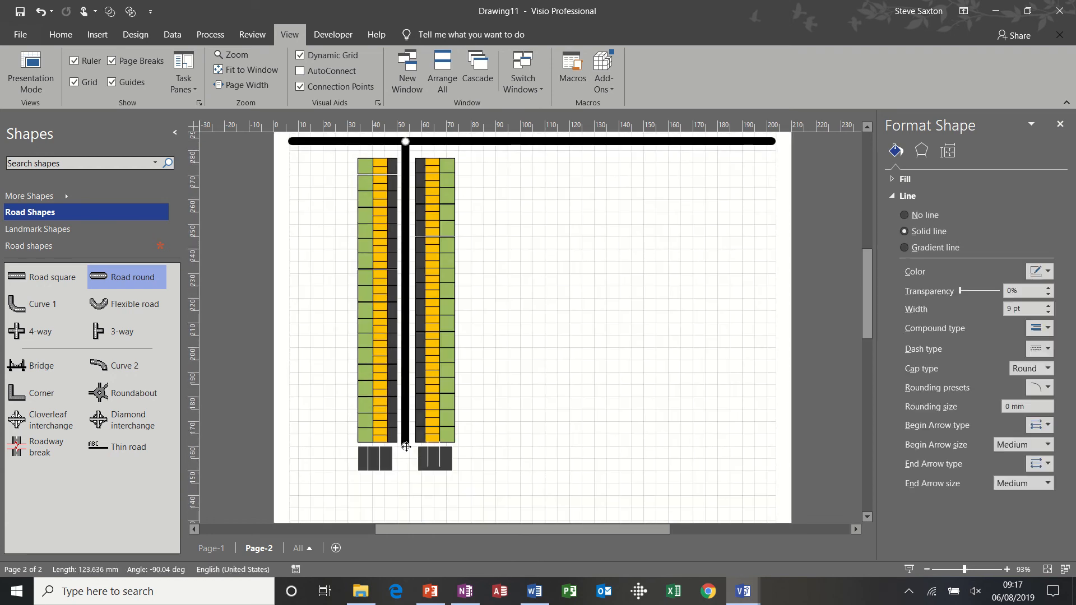
left_click_drag(405, 446, 405, 506)
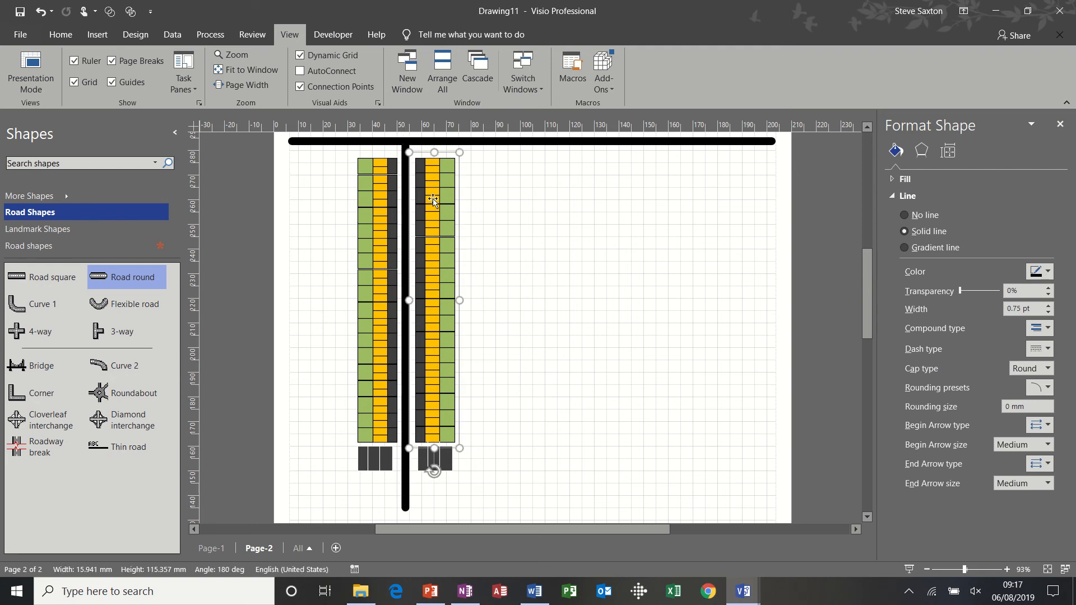
mouse_move(460, 201)
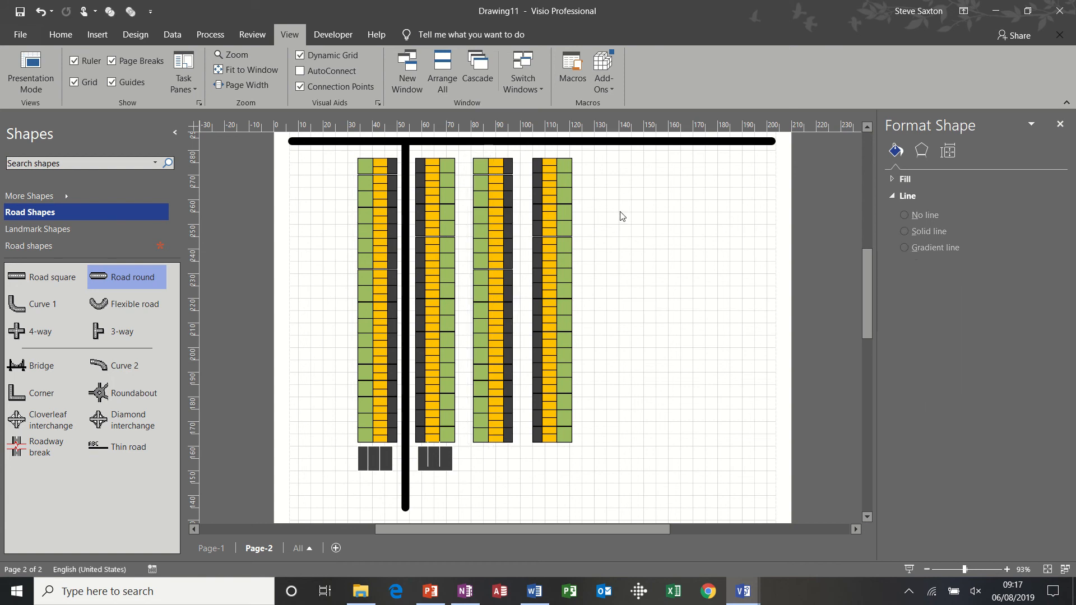
mouse_move(568, 236)
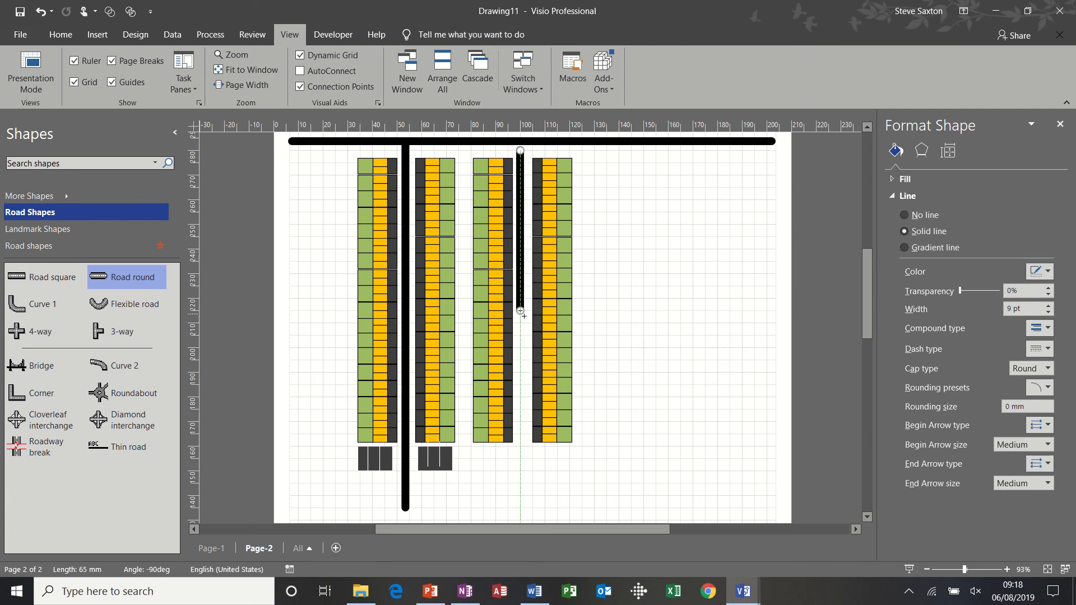
Extend the second road down to the bottom of the plan, then deselect.
left_click_drag(519, 312, 520, 442)
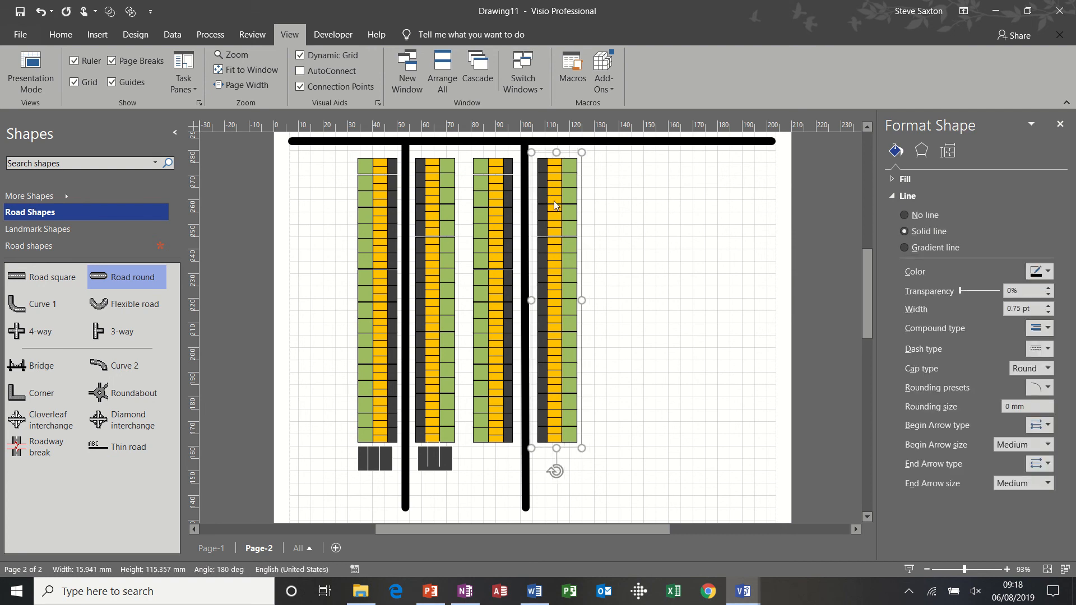
mouse_move(593, 138)
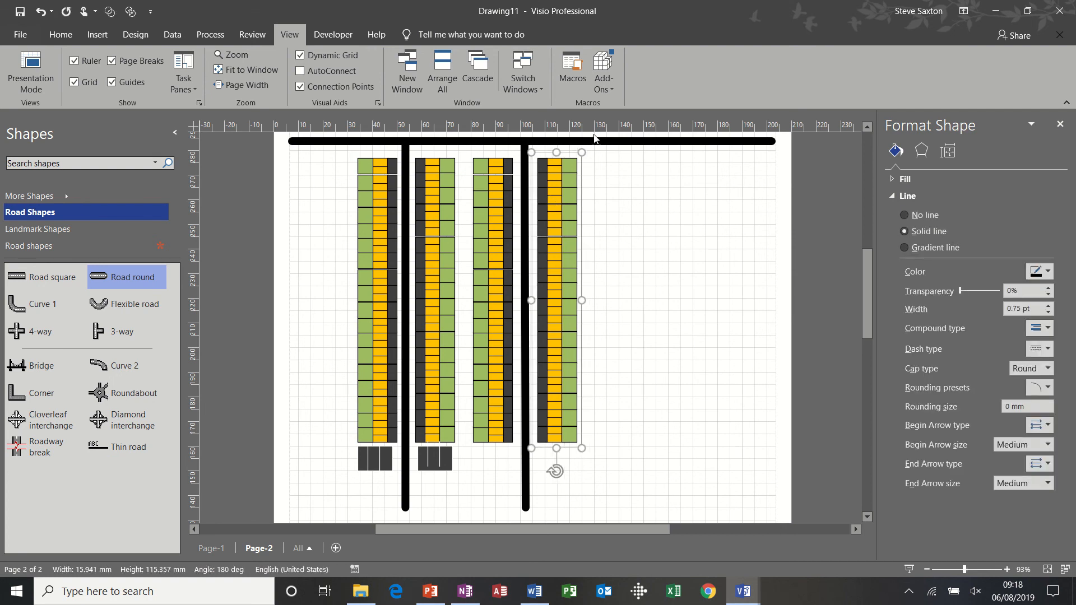
left_click(593, 189)
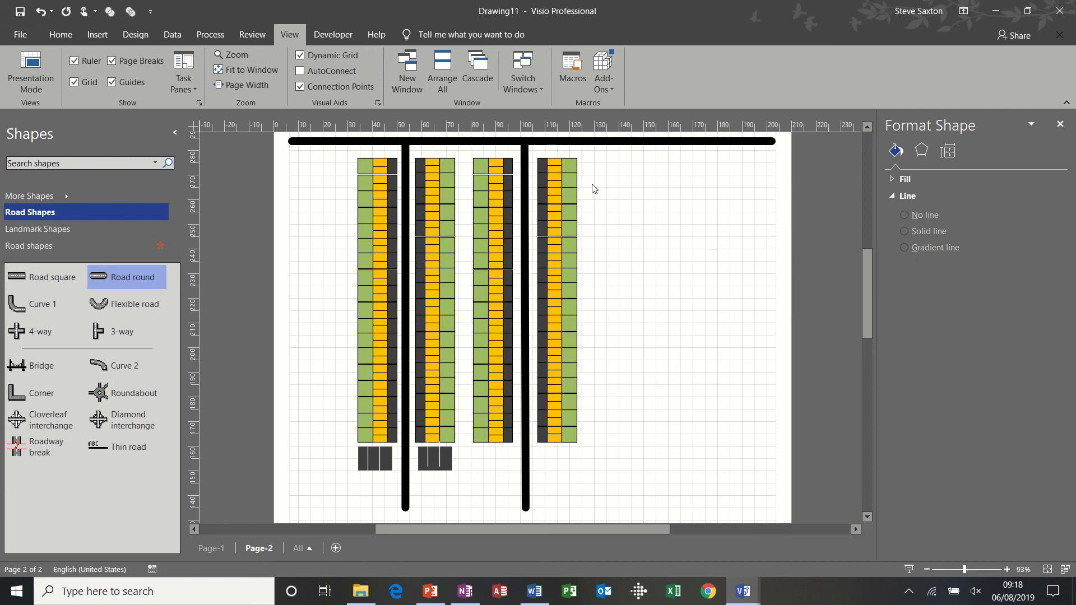
mouse_move(566, 195)
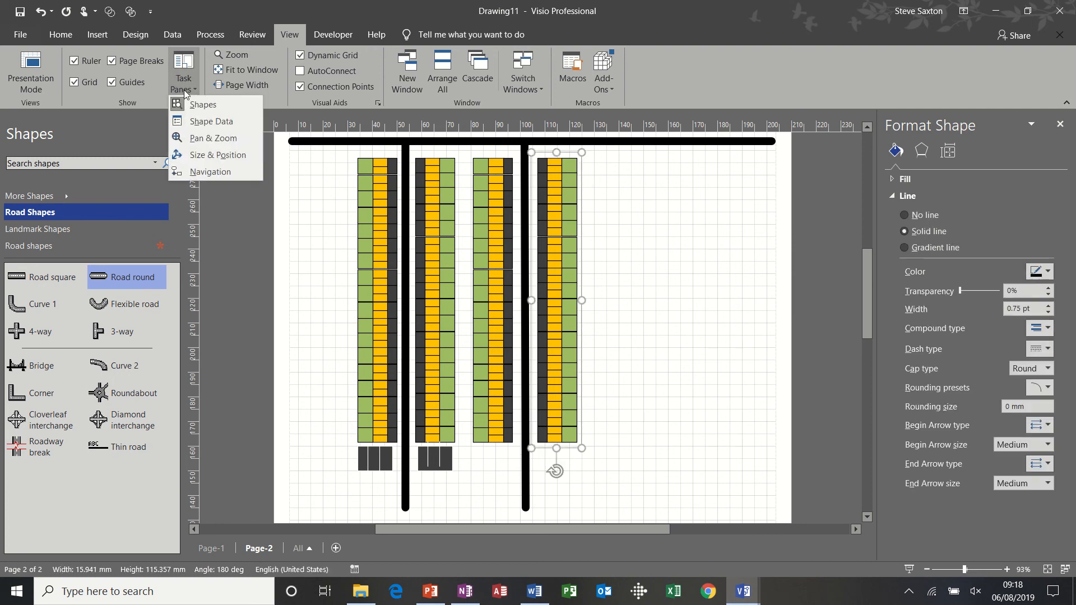
mouse_move(209, 171)
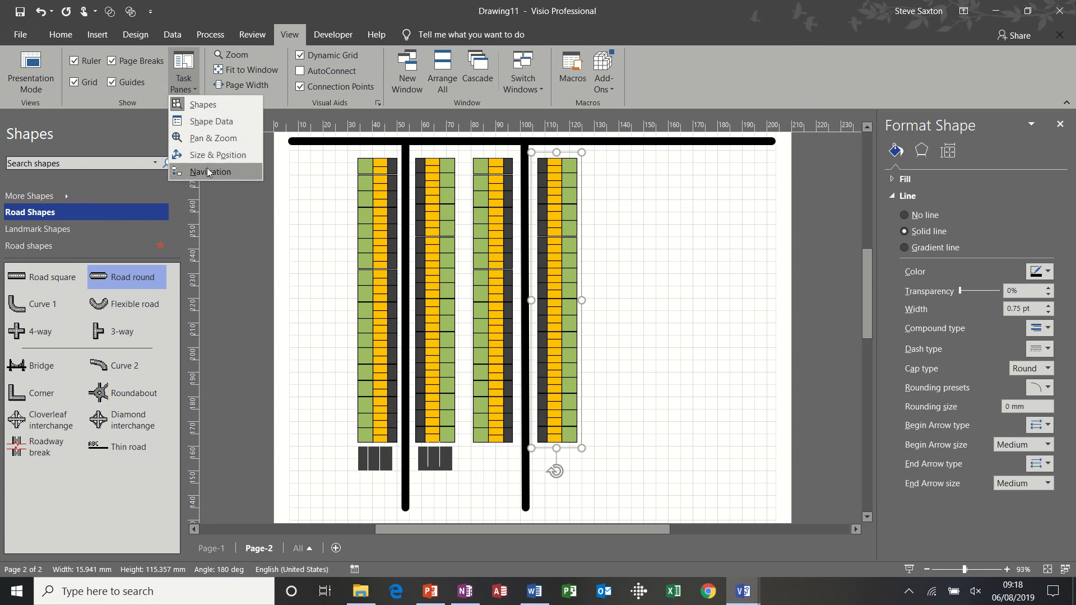
left_click(217, 154)
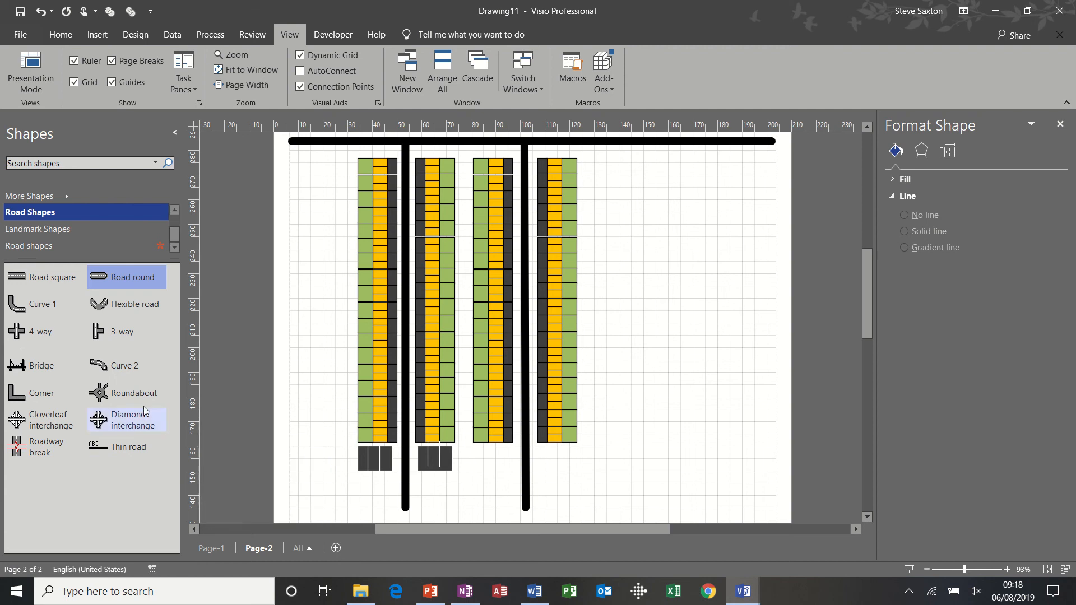
Add garage blocks under the third and fourth rows, aligned with the existing garages.
left_click(30, 245)
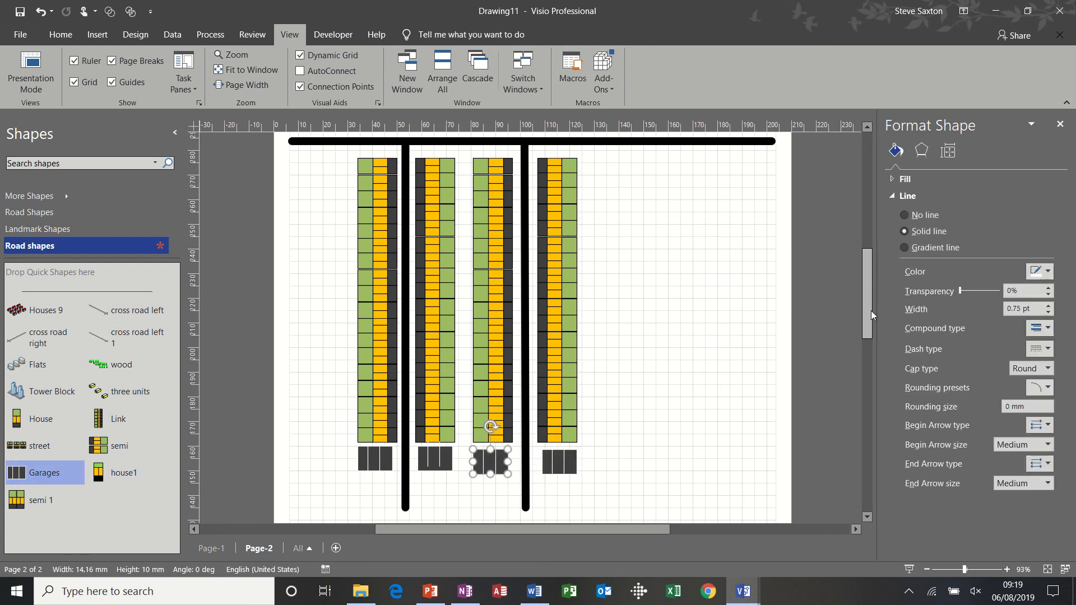
scroll("down", 3)
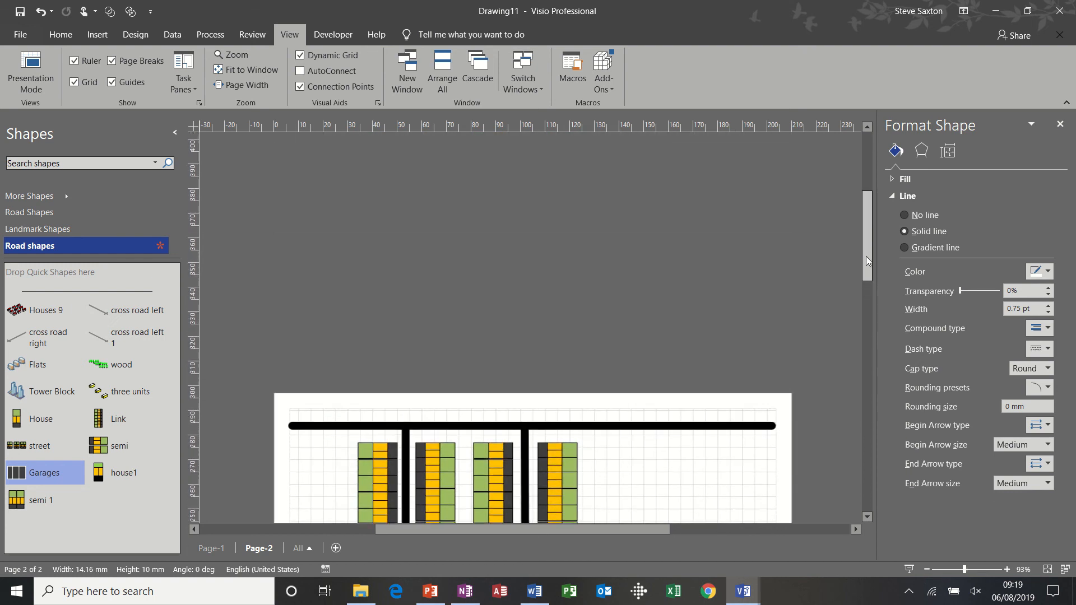
scroll("down", 3)
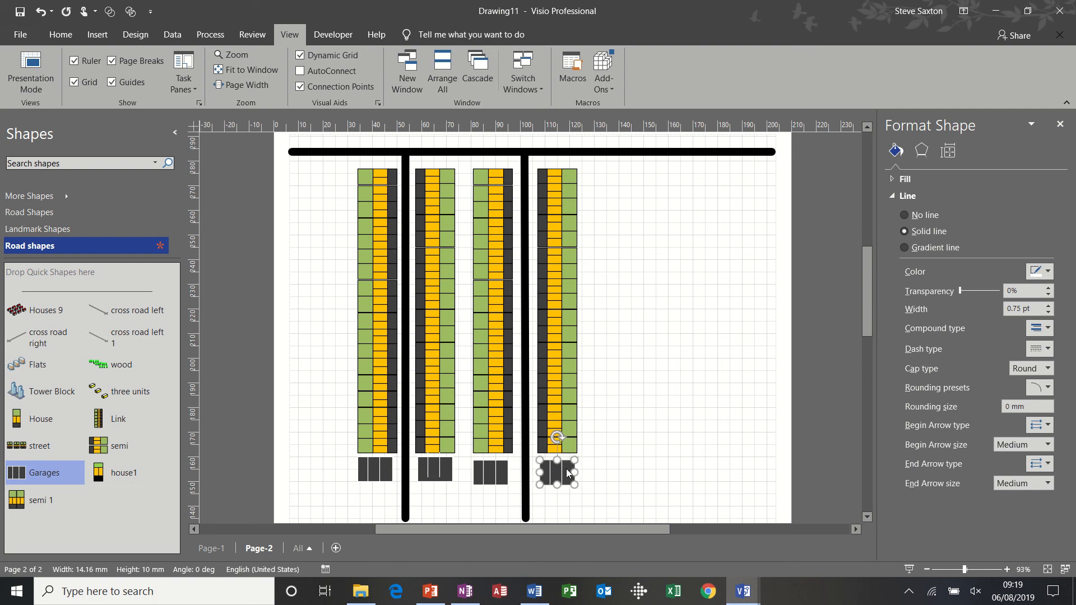
left_click(491, 470)
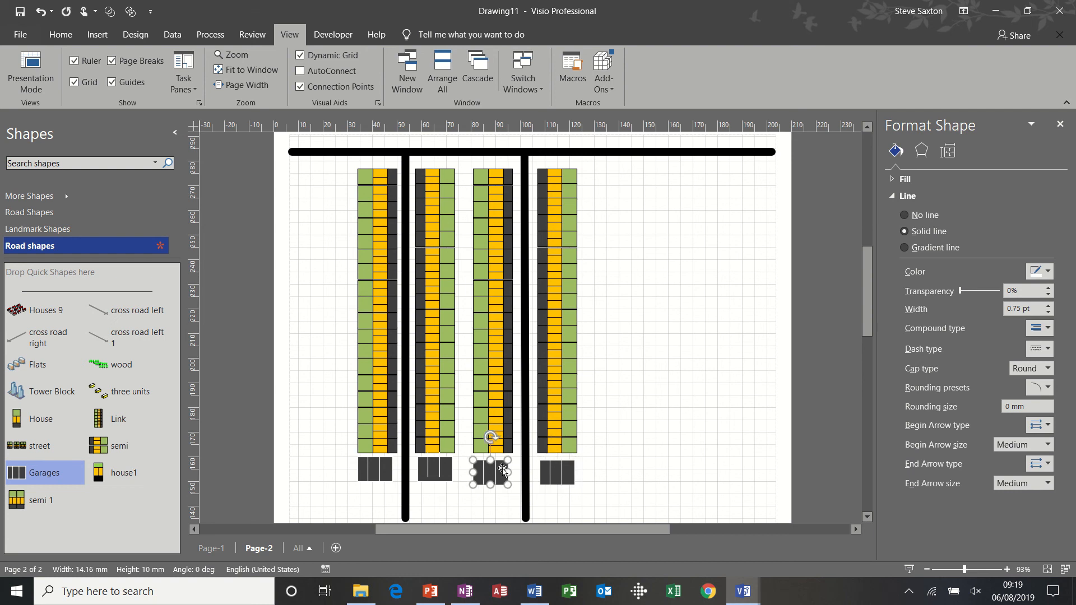
left_click_drag(491, 470, 557, 470)
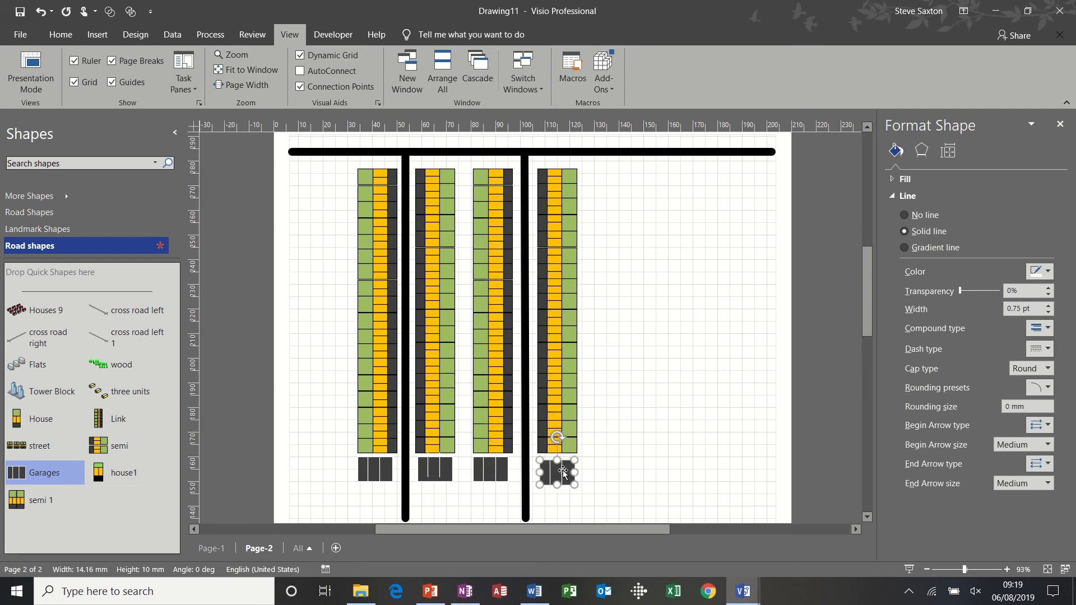
left_click(678, 200)
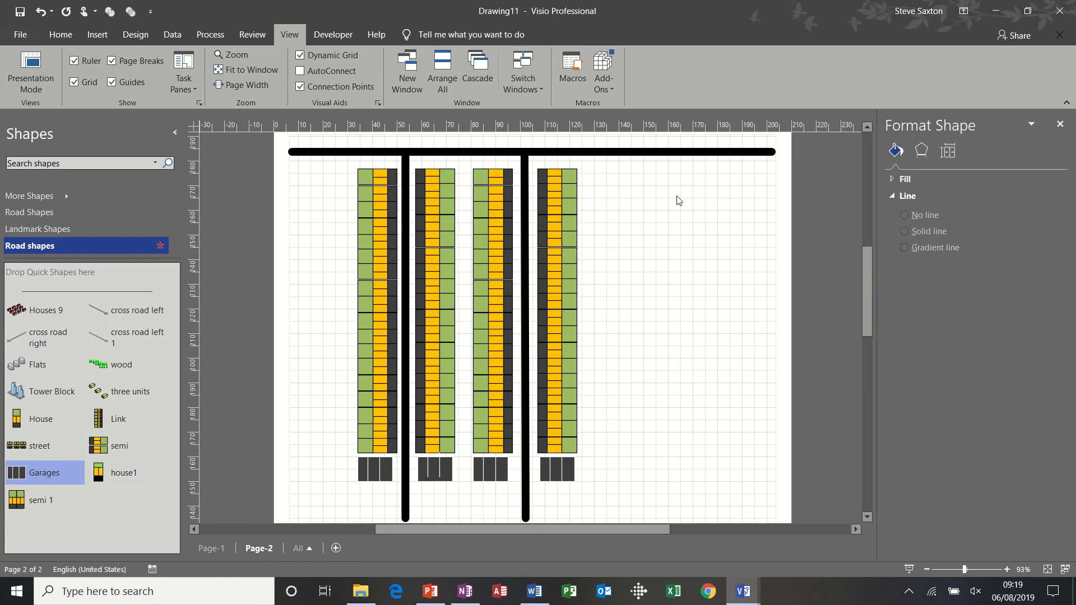
mouse_move(692, 261)
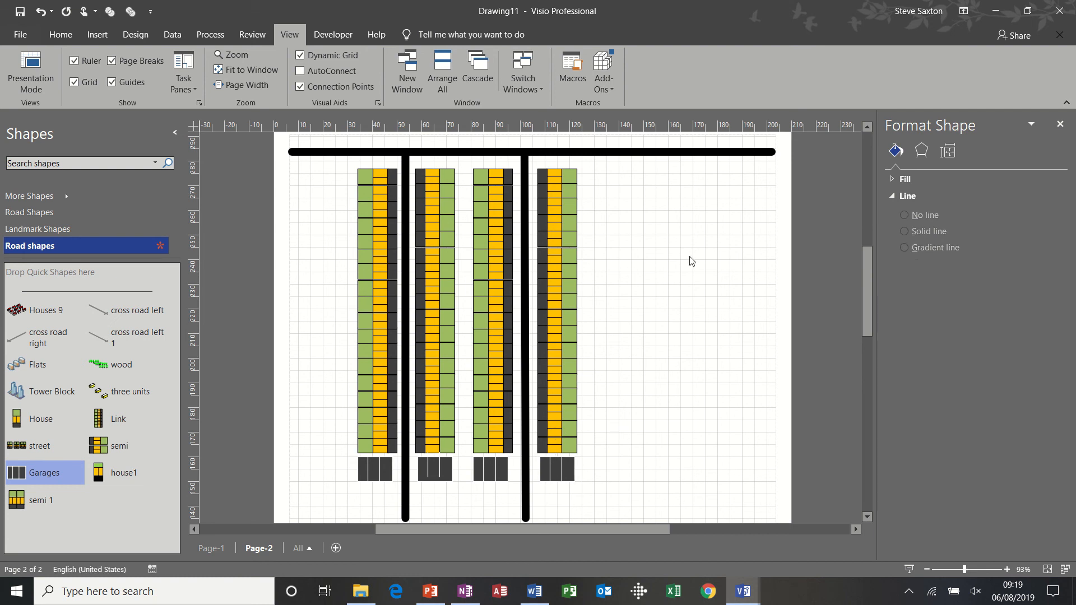